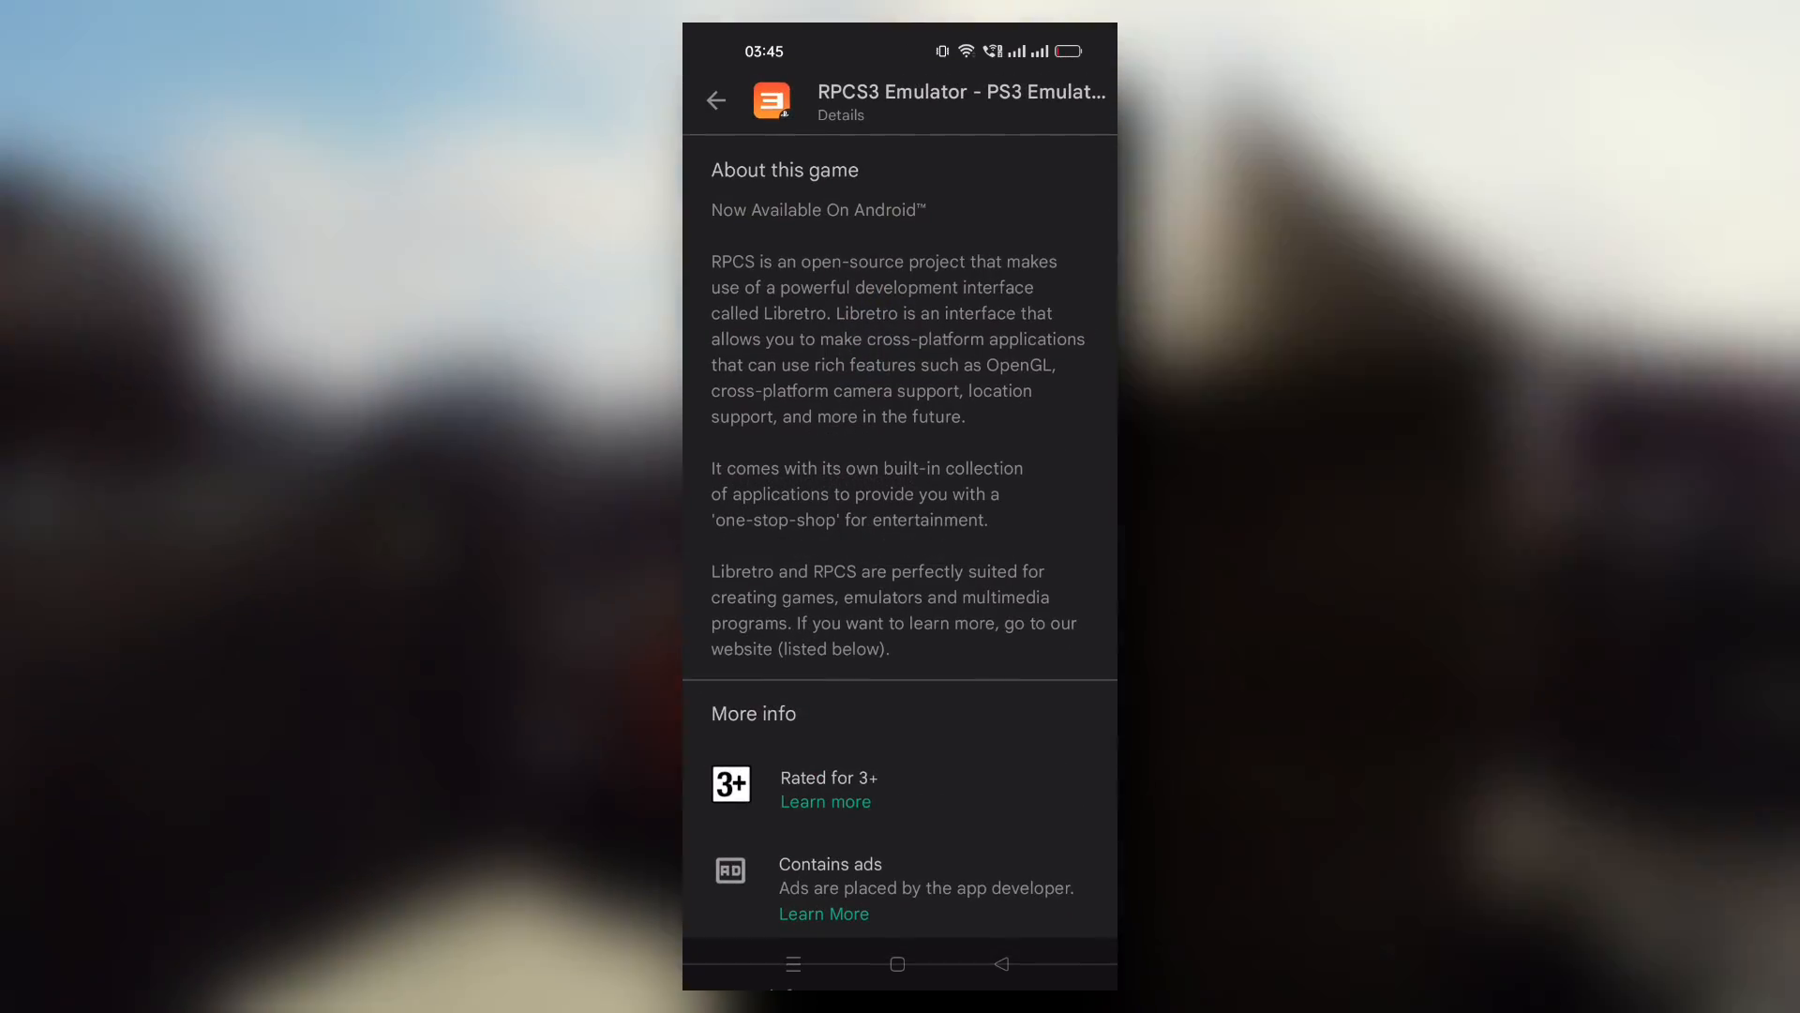
- Scroll the About this game details, then return to the top of the RPCS3 Emulator listing
{"action": "scroll", "scroll_direction": "down", "scroll_amount": 3}
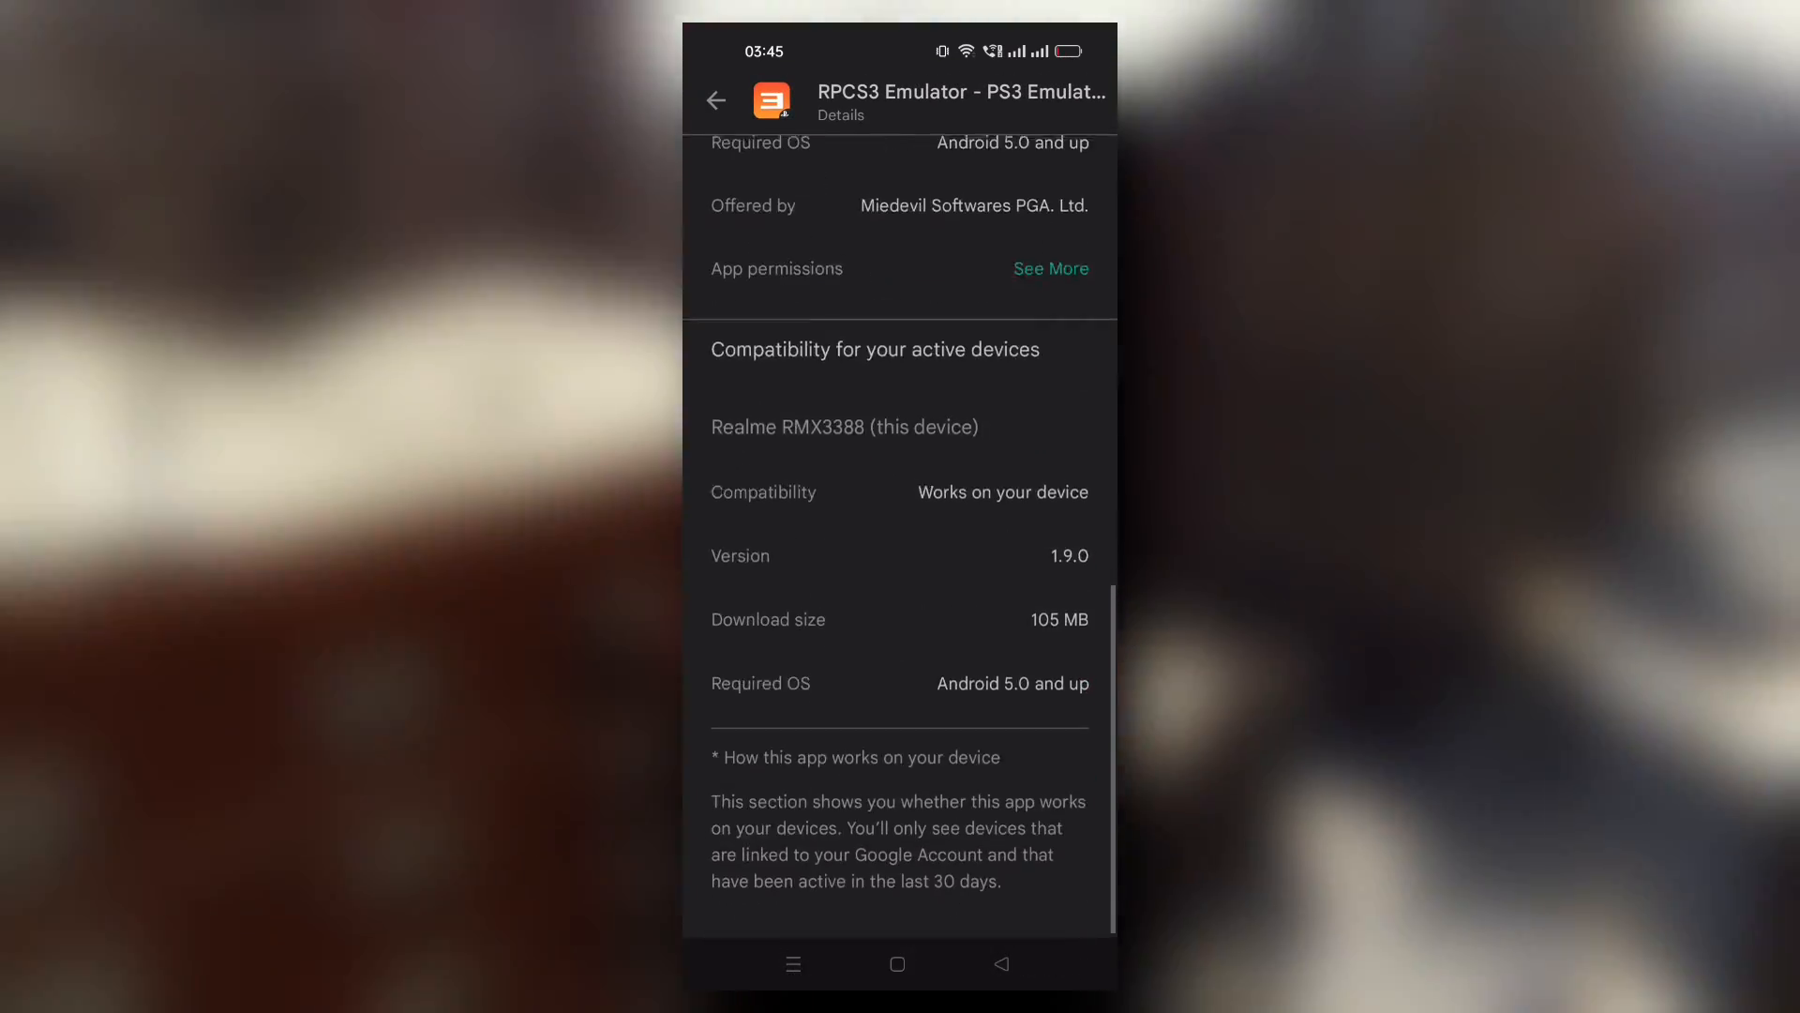
{"action": "scroll", "scroll_direction": "down", "scroll_amount": 3}
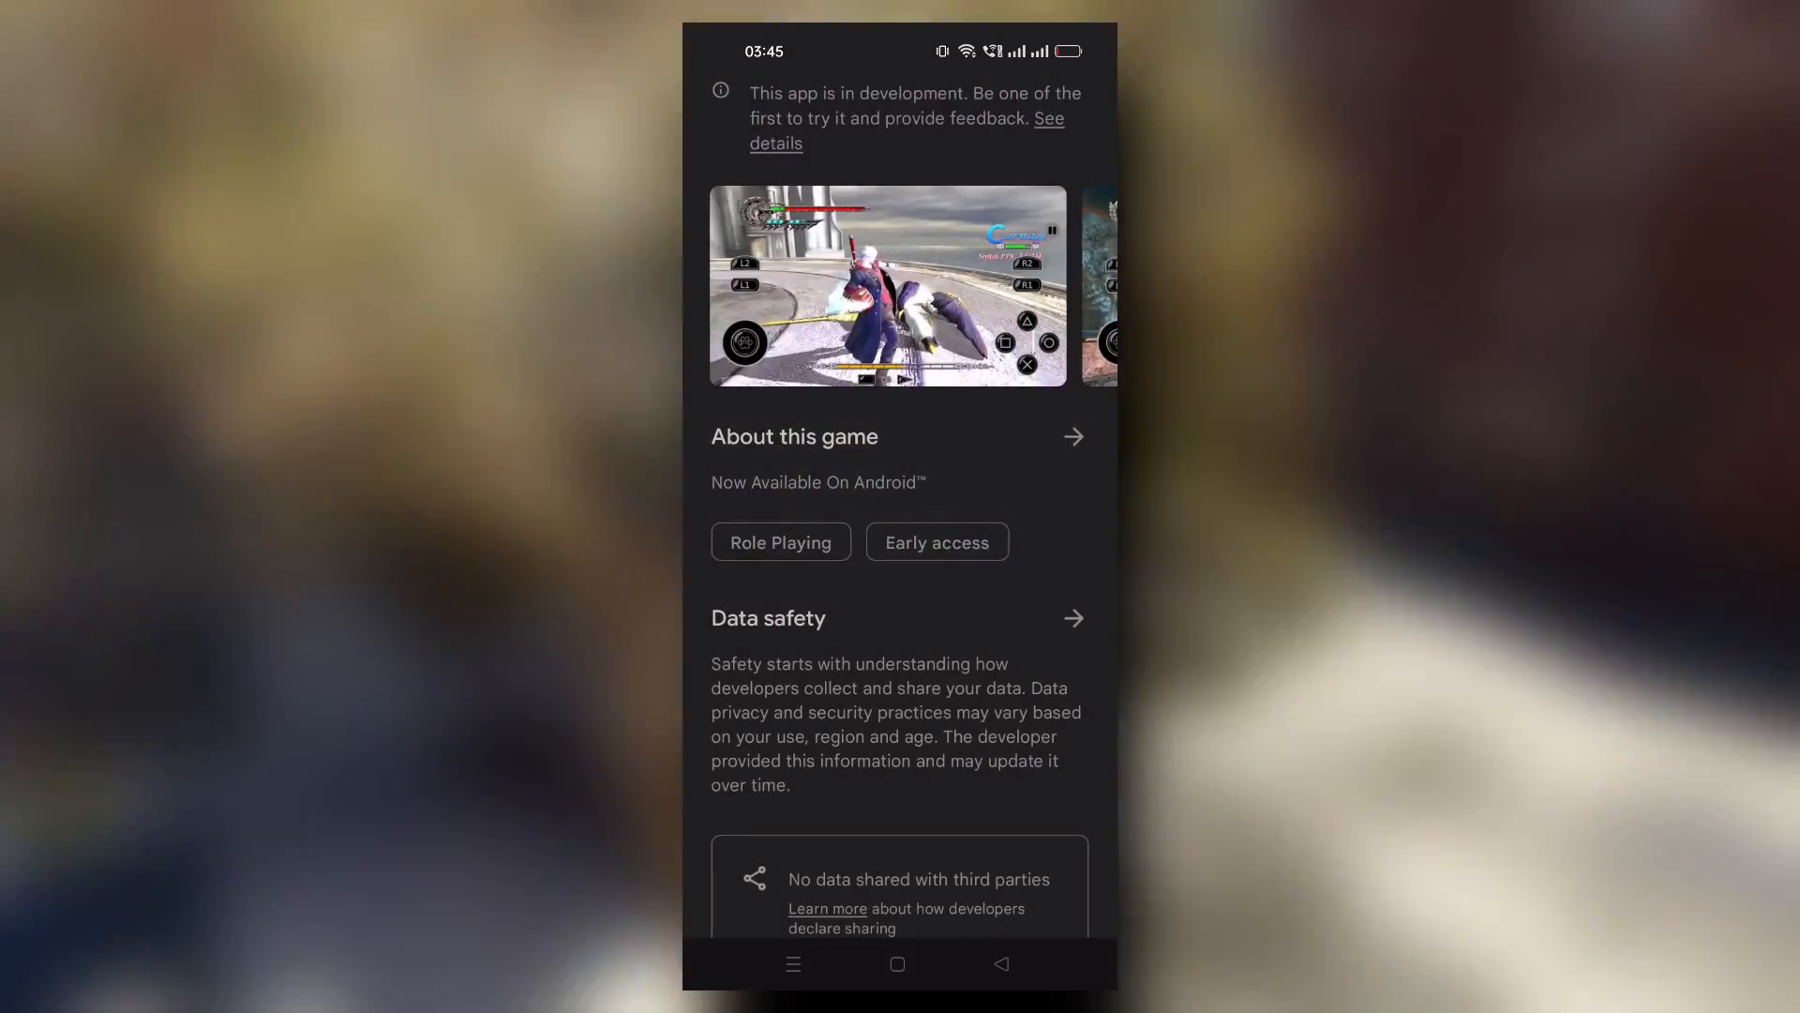
{"action": "scroll", "scroll_direction": "up", "scroll_amount": 3}
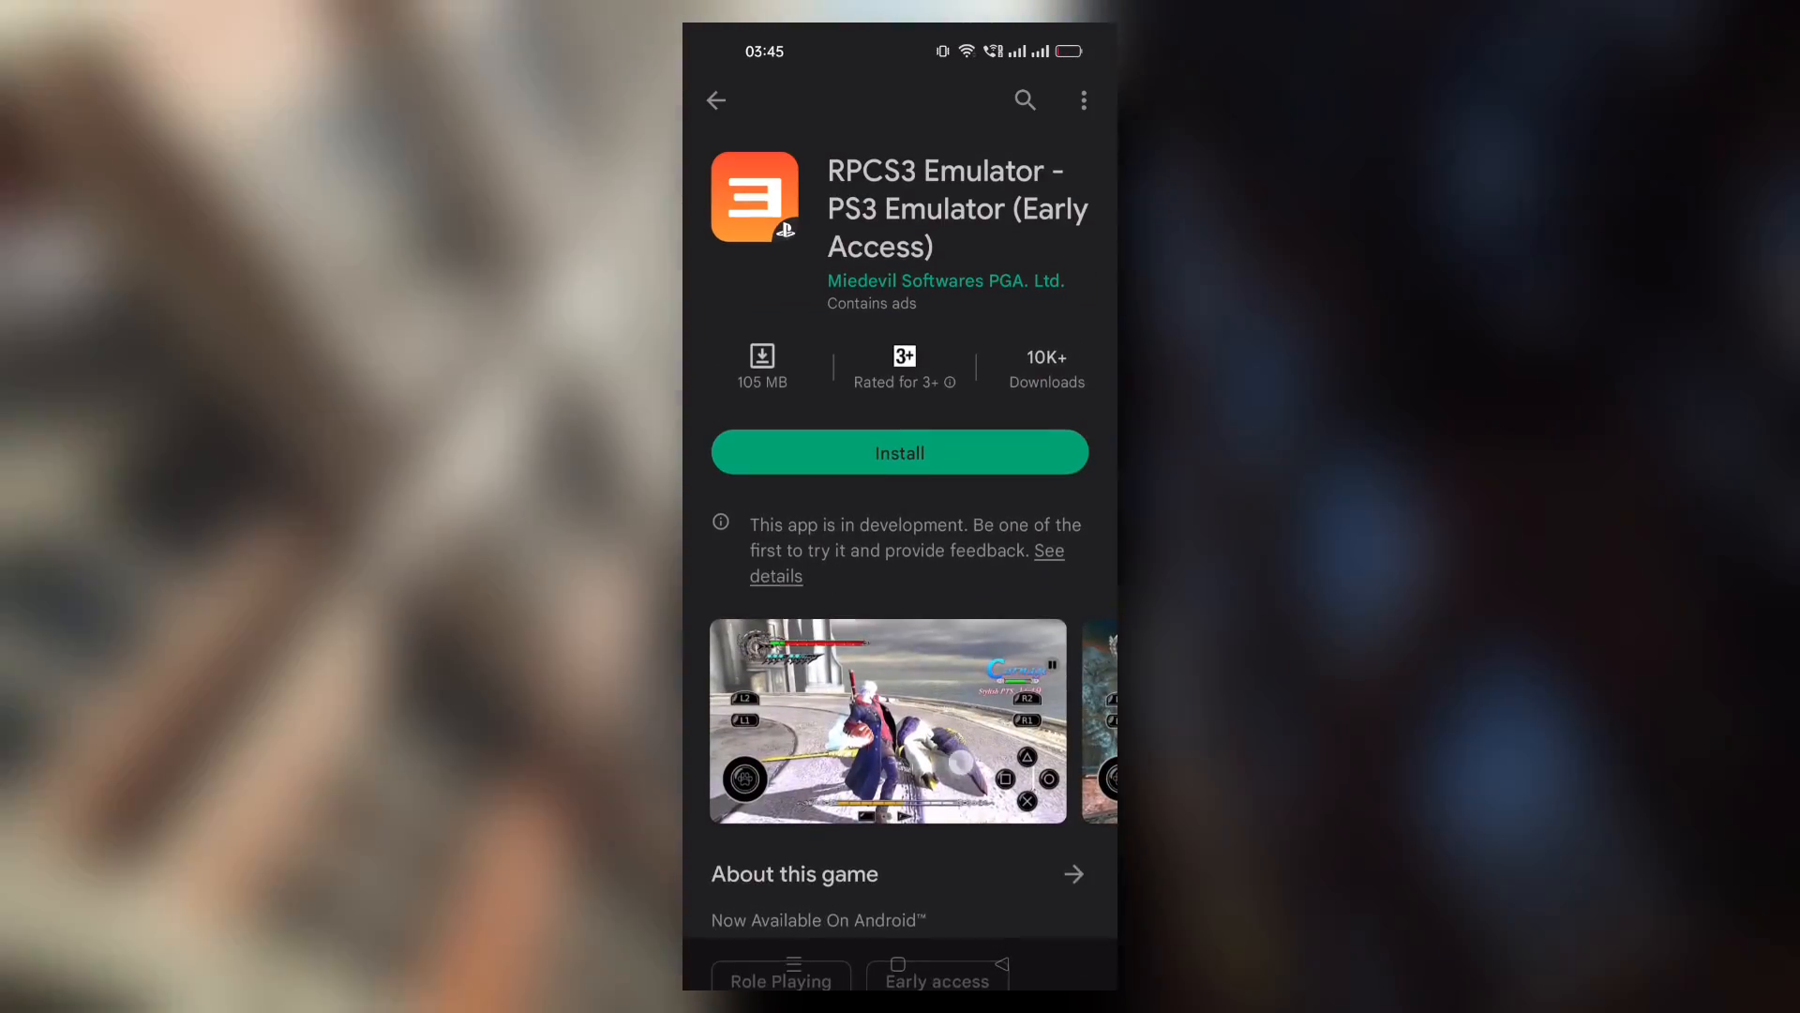
{"action": "scroll", "scroll_direction": "down", "scroll_amount": 3}
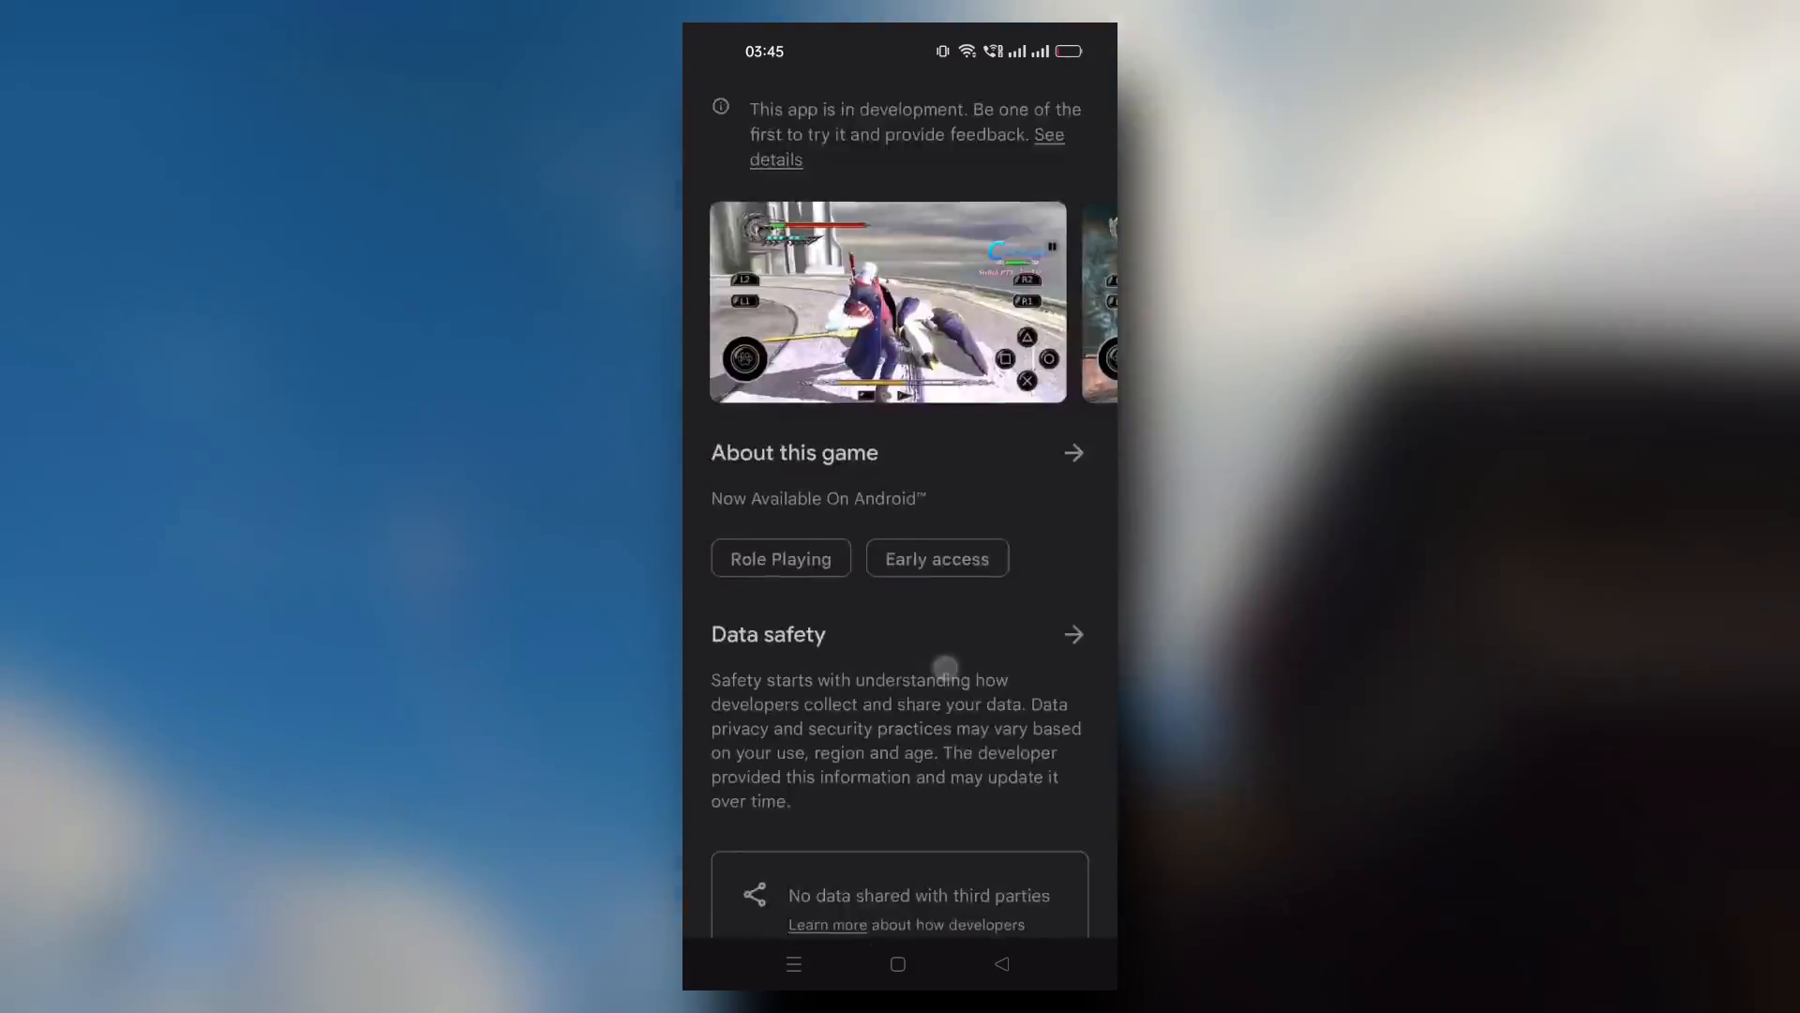
{"action": "scroll", "scroll_direction": "down", "scroll_amount": 3}
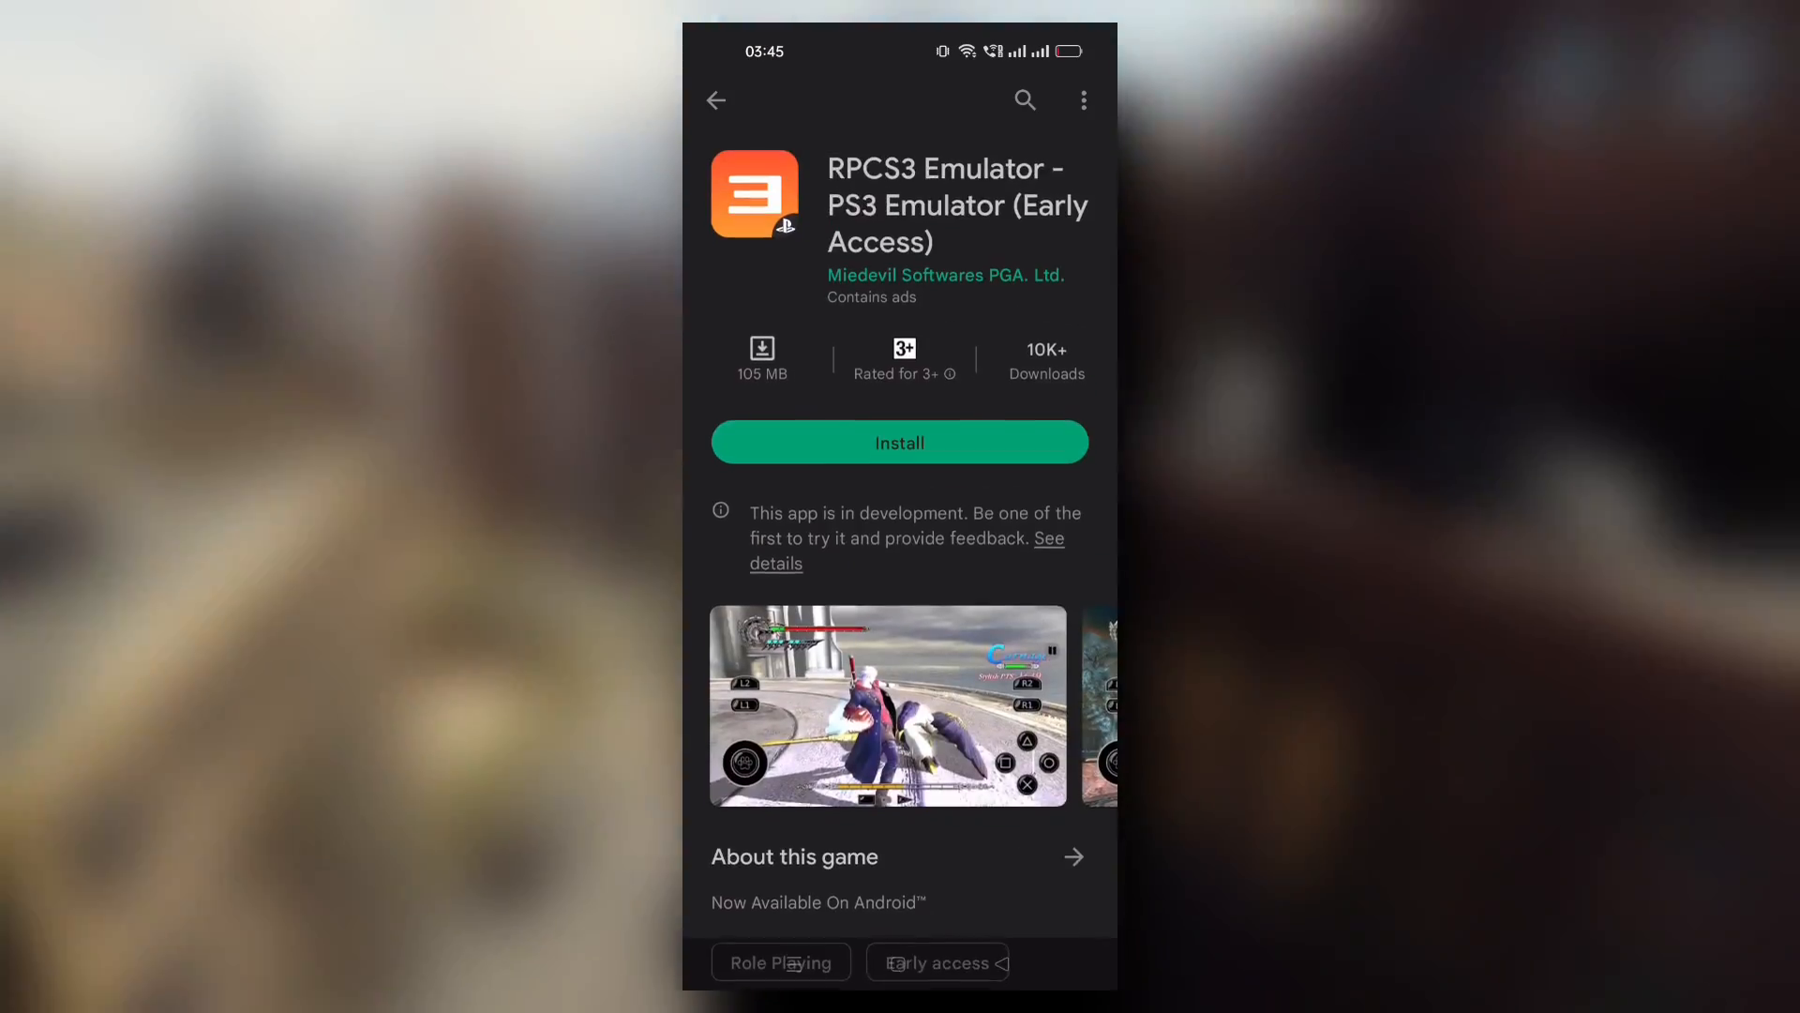
{"action": "left_click", "coordinate": [898, 442]}
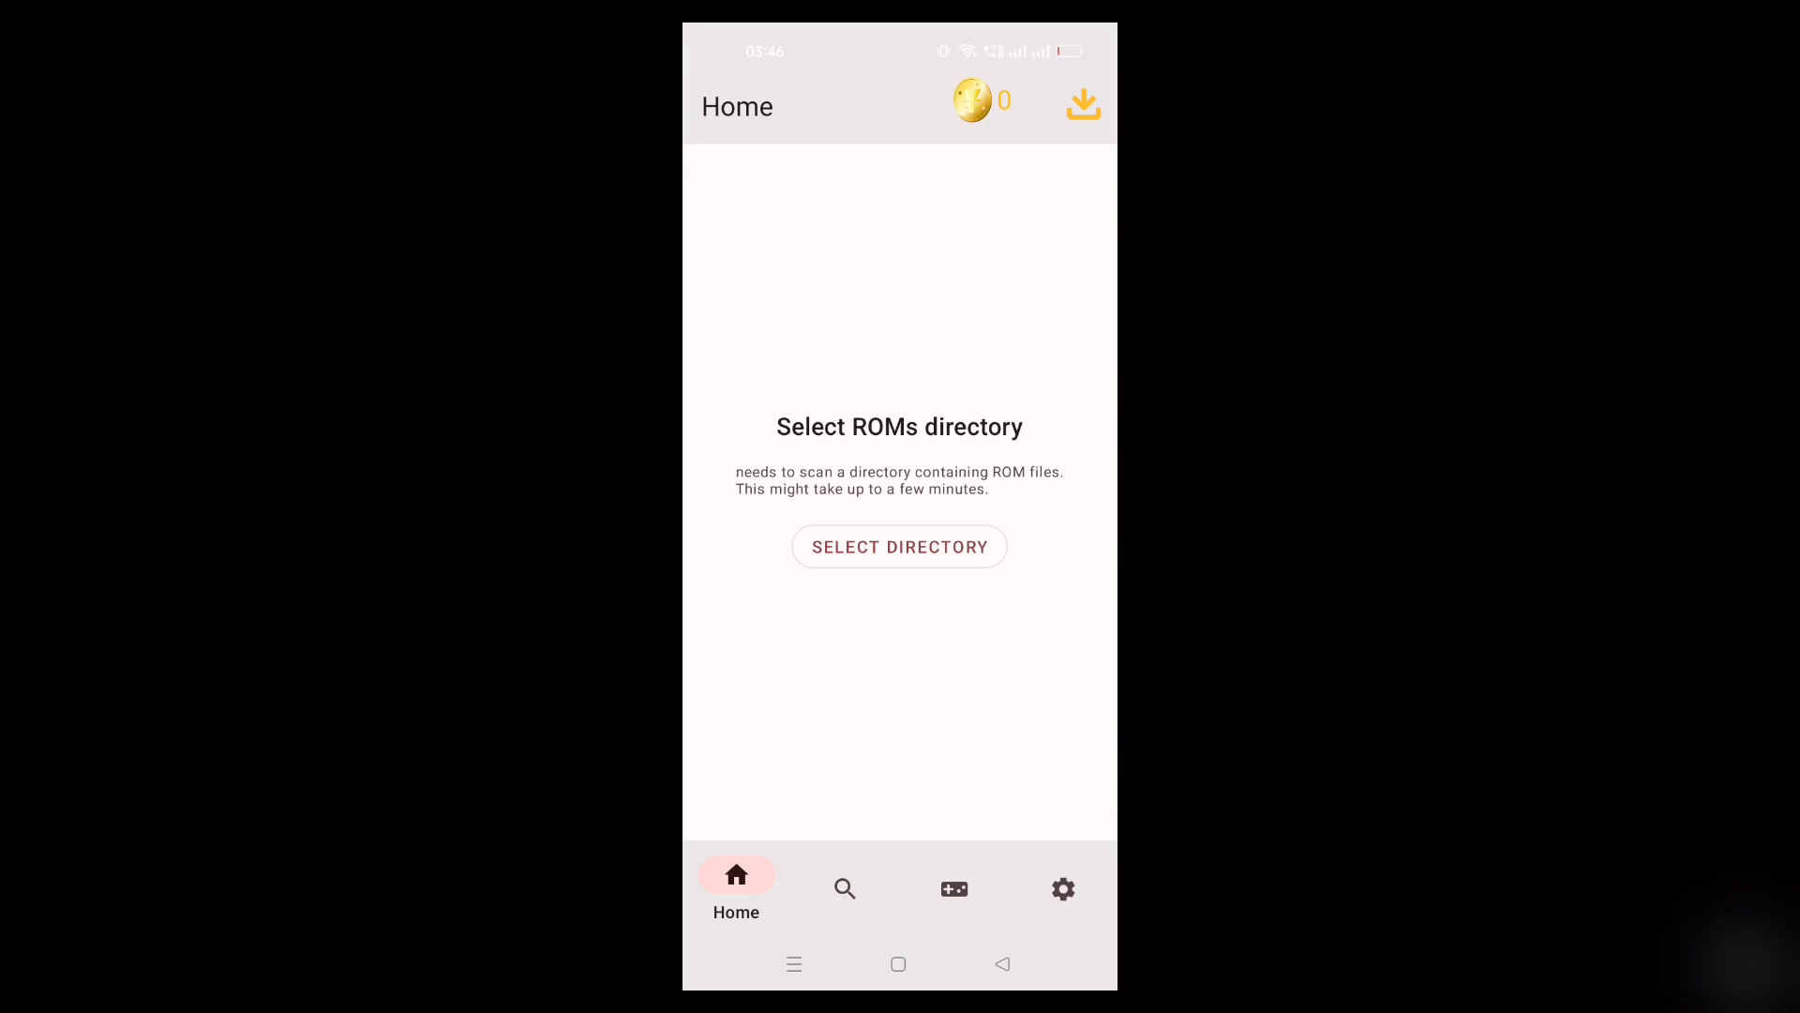
- Show the ROMs console list and the Games list with Demon 3, Iron Hike, Megamania and Ultima 3
{"action": "left_click", "coordinate": [844, 889]}
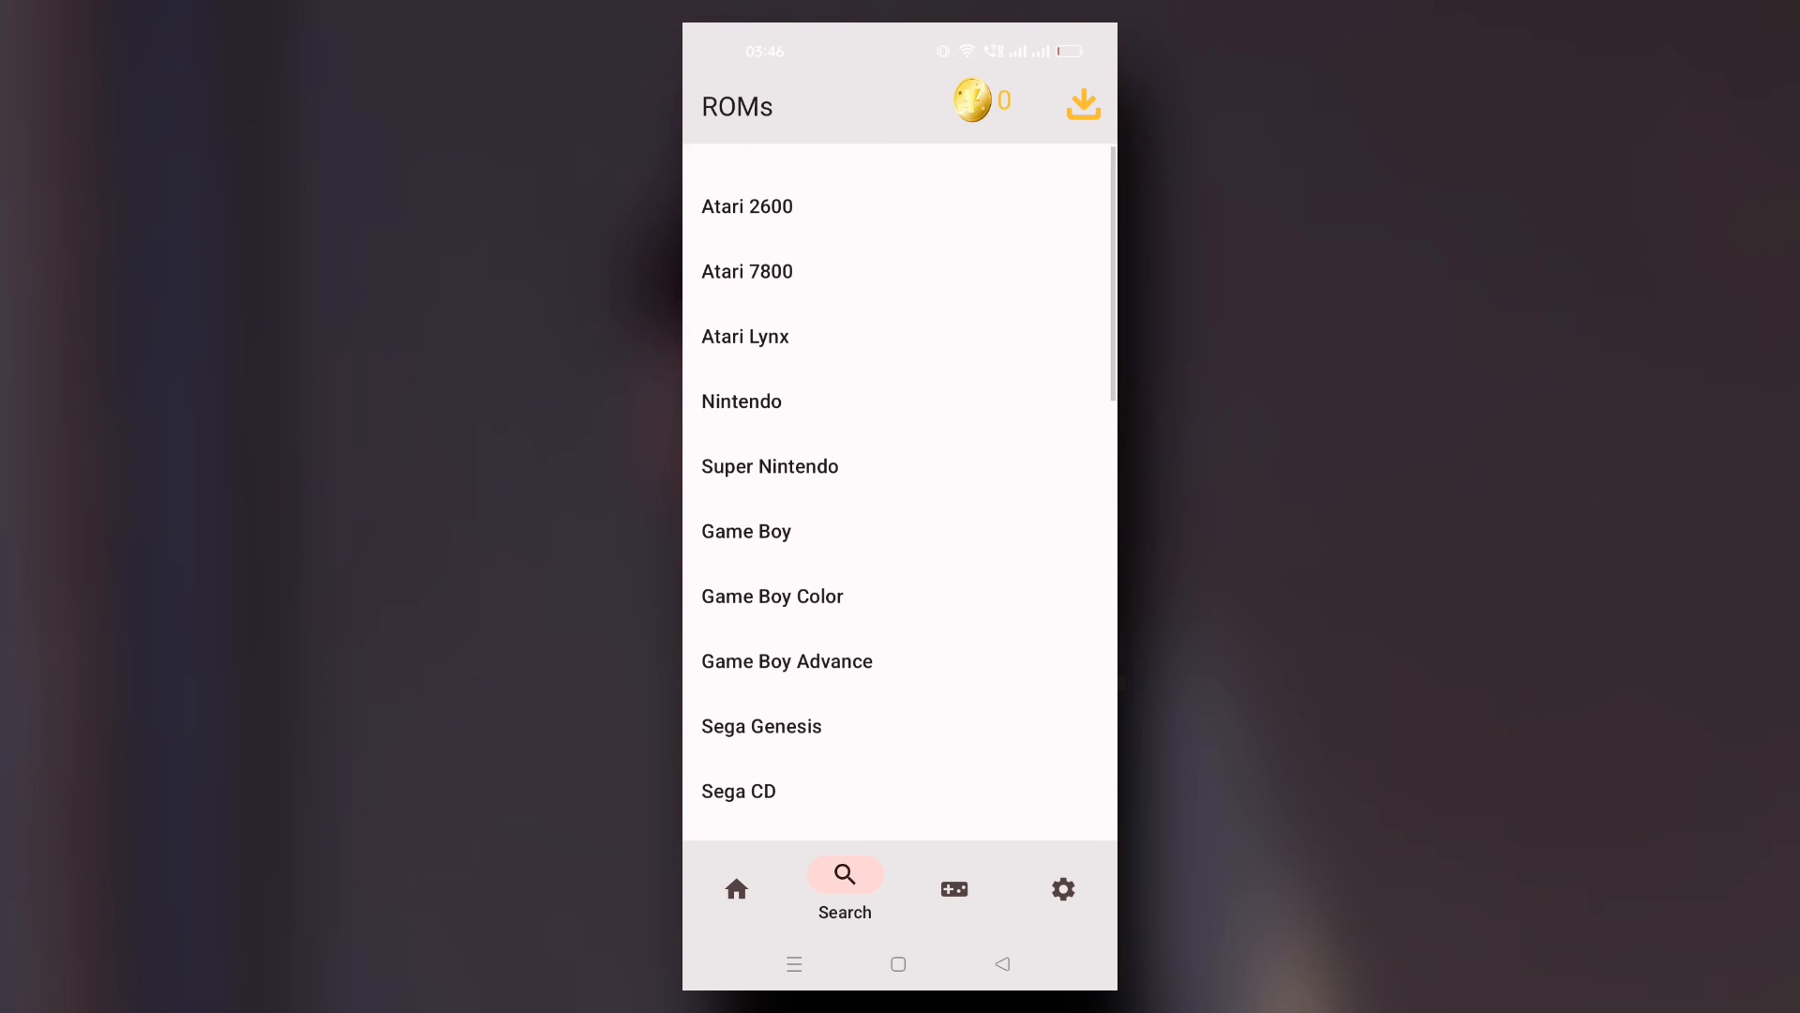
{"action": "left_click", "coordinate": [953, 879]}
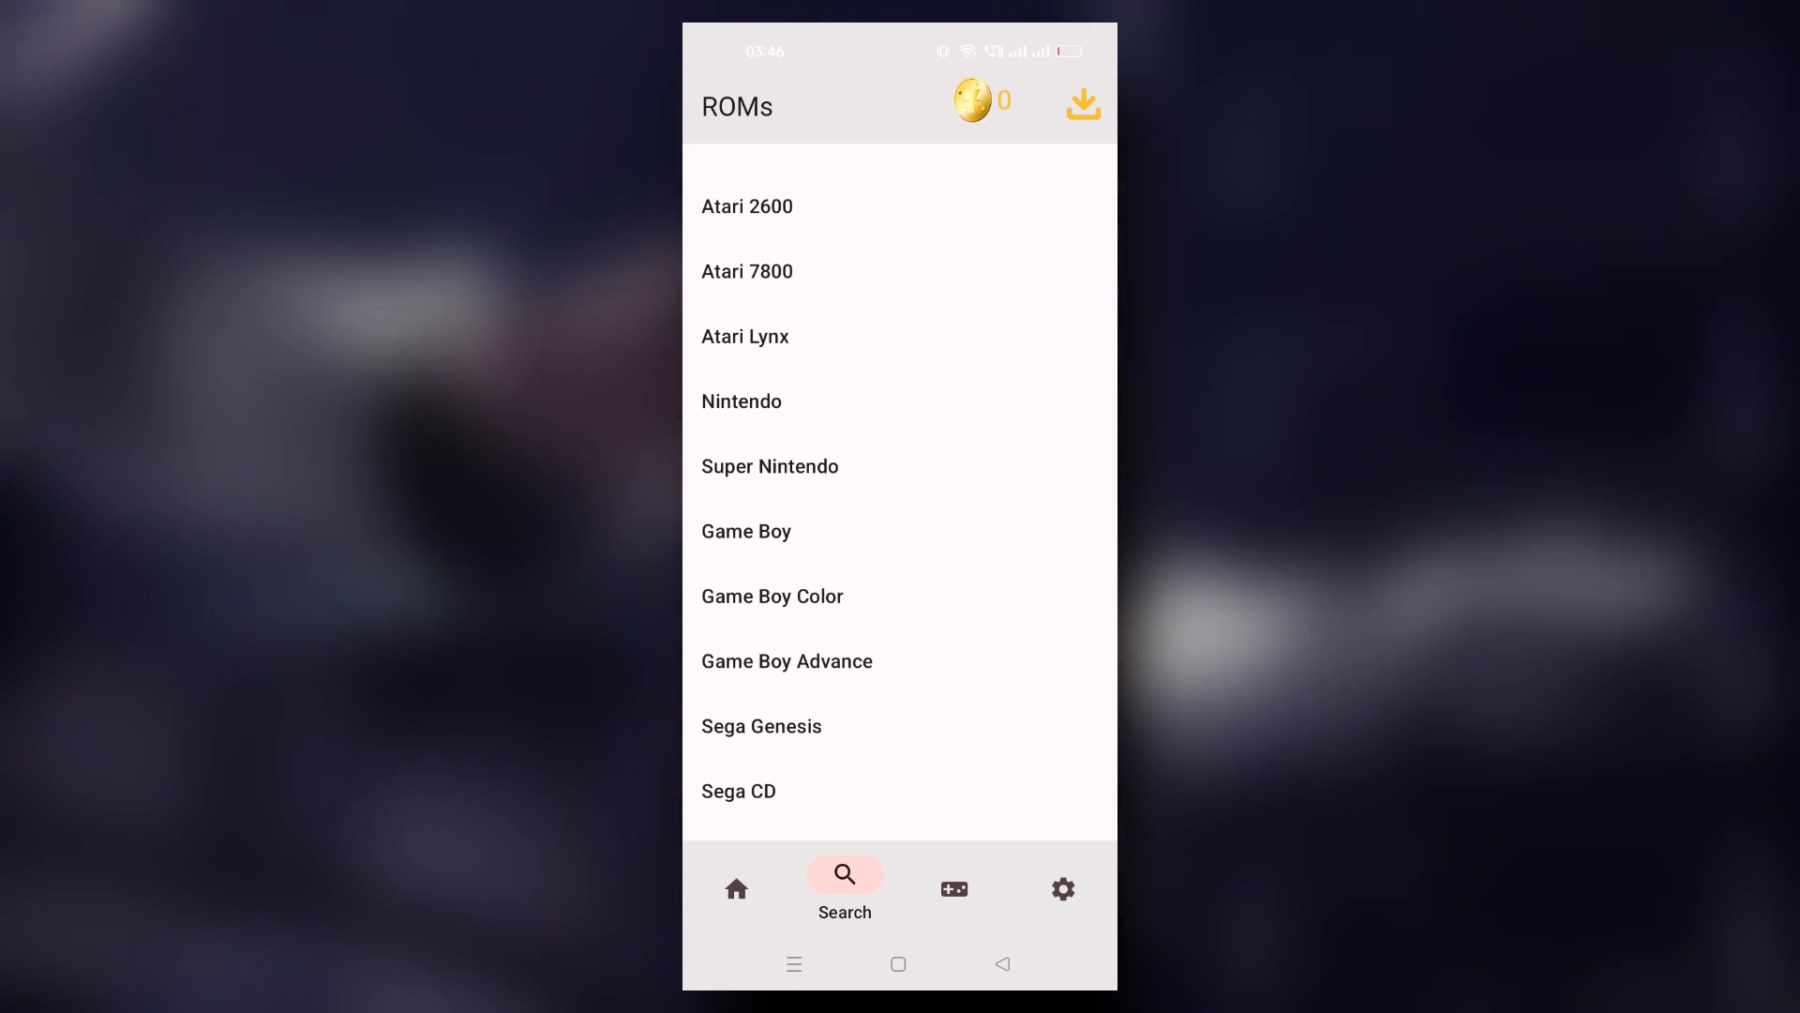
{"action": "left_click", "coordinate": [1062, 887]}
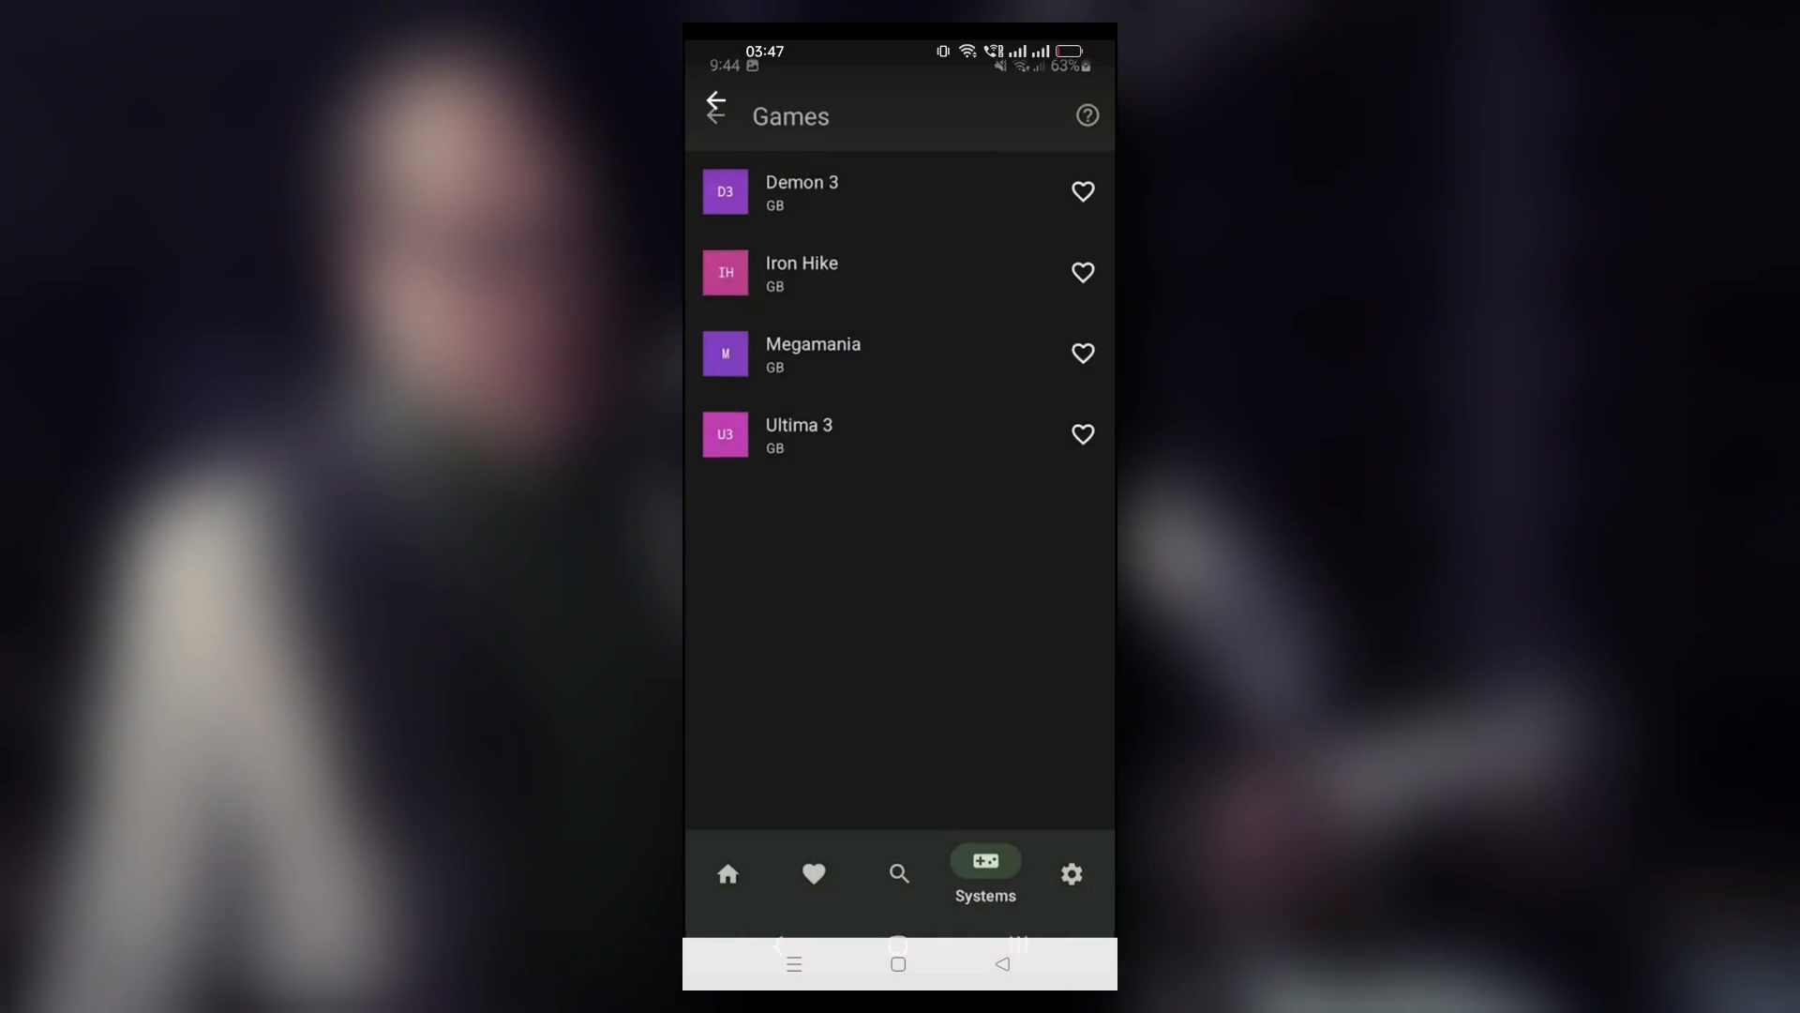
- View Lemuroid's Games screen and Play Store page, ending on its Settings list
{"action": "left_click", "coordinate": [801, 192]}
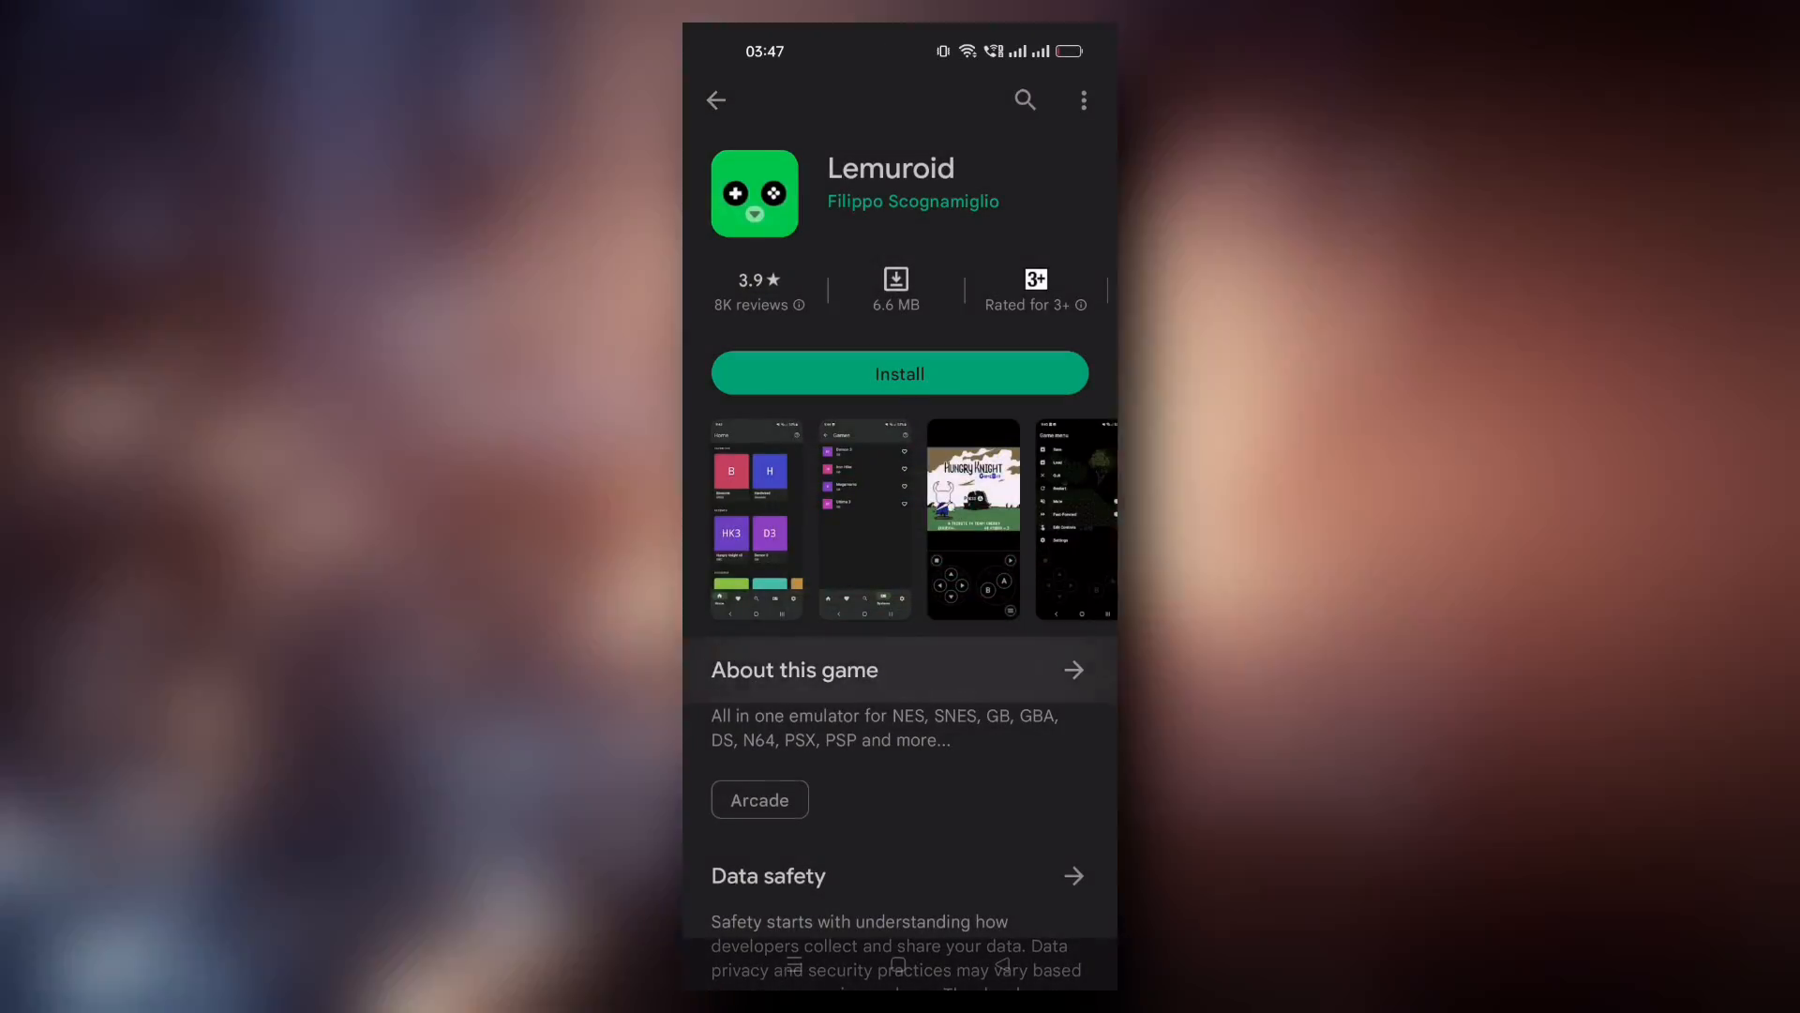
{"action": "left_click", "coordinate": [1072, 669]}
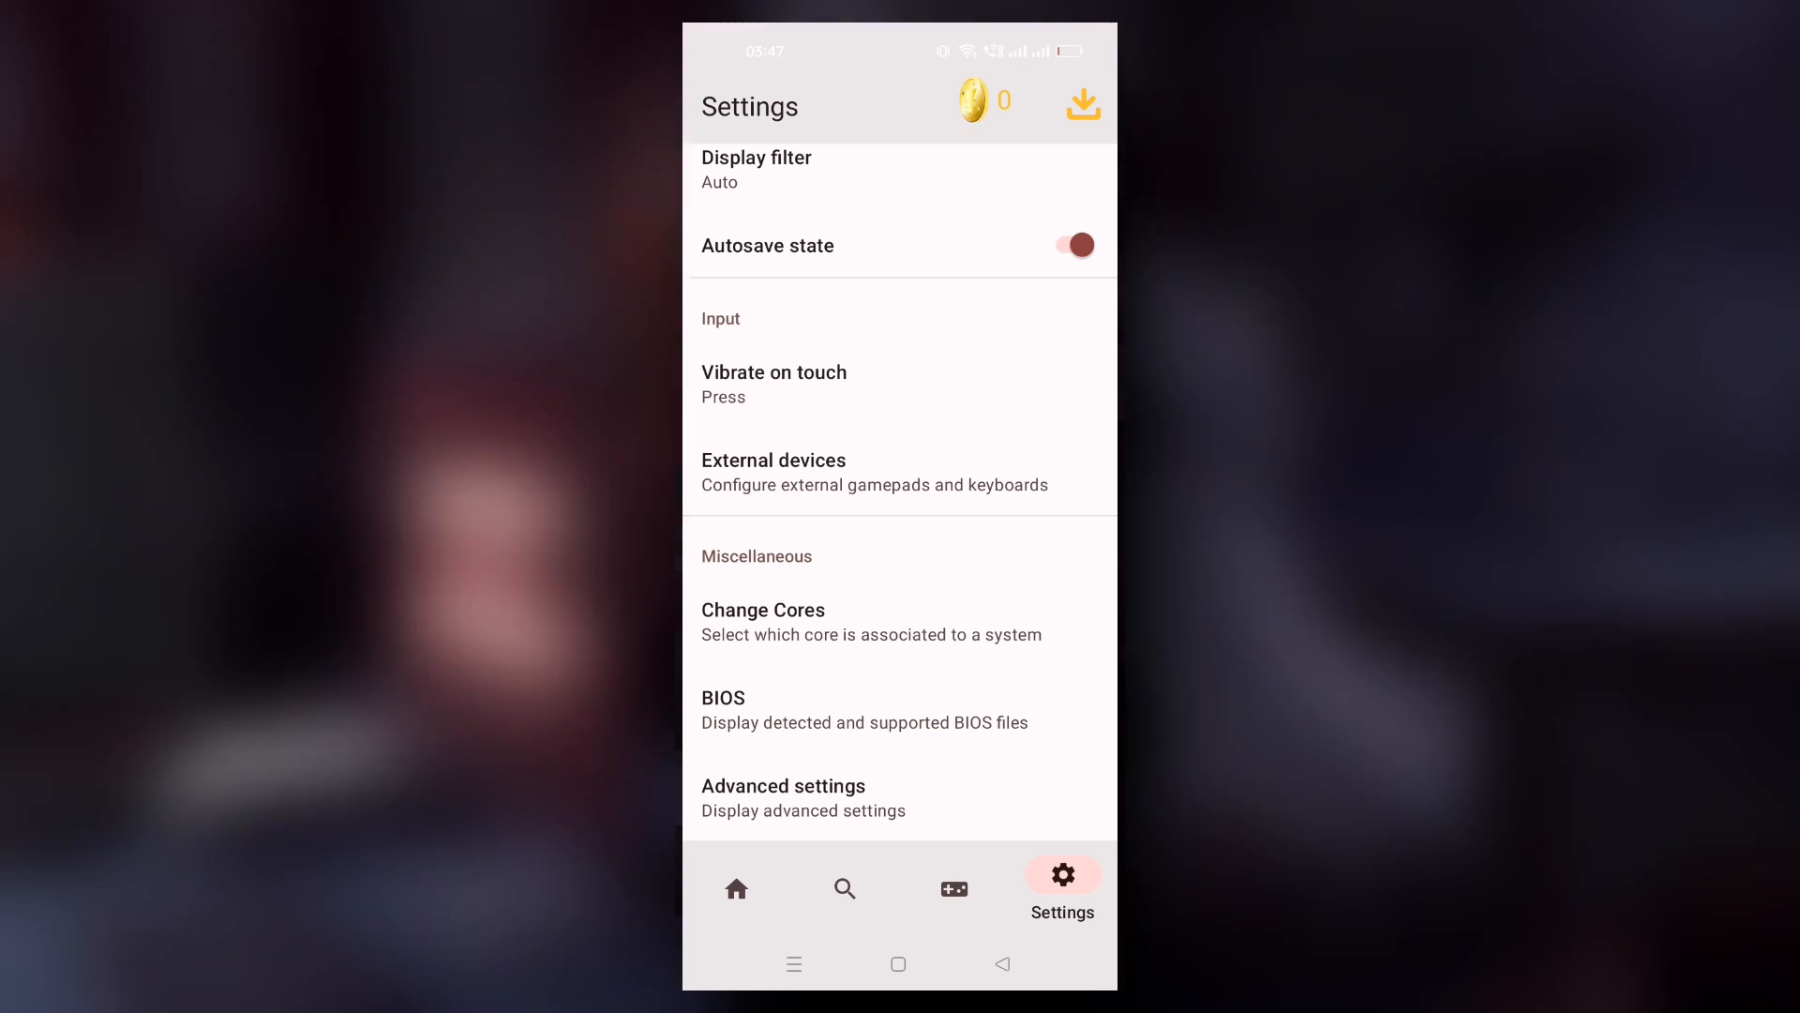
- Browse Settings and the empty Systems page, then return to Home still asking for a ROMs directory
{"action": "left_click", "coordinate": [735, 878]}
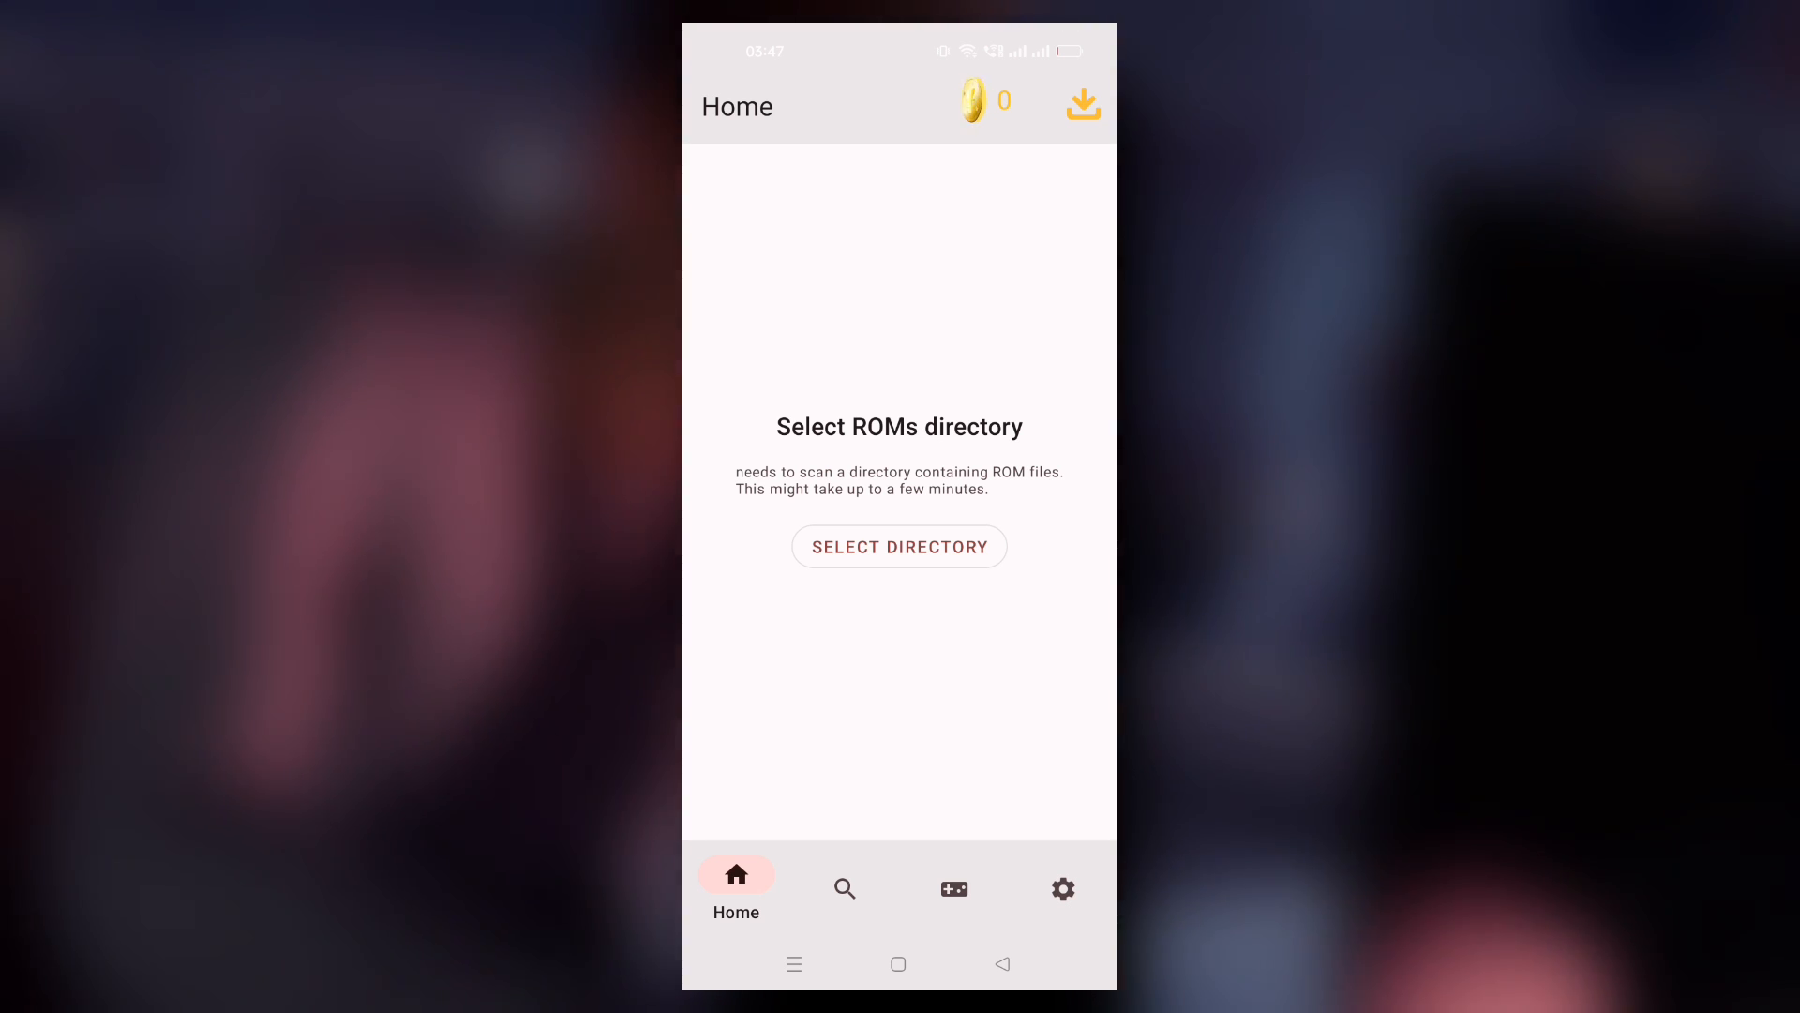
{"action": "left_click", "coordinate": [1060, 887]}
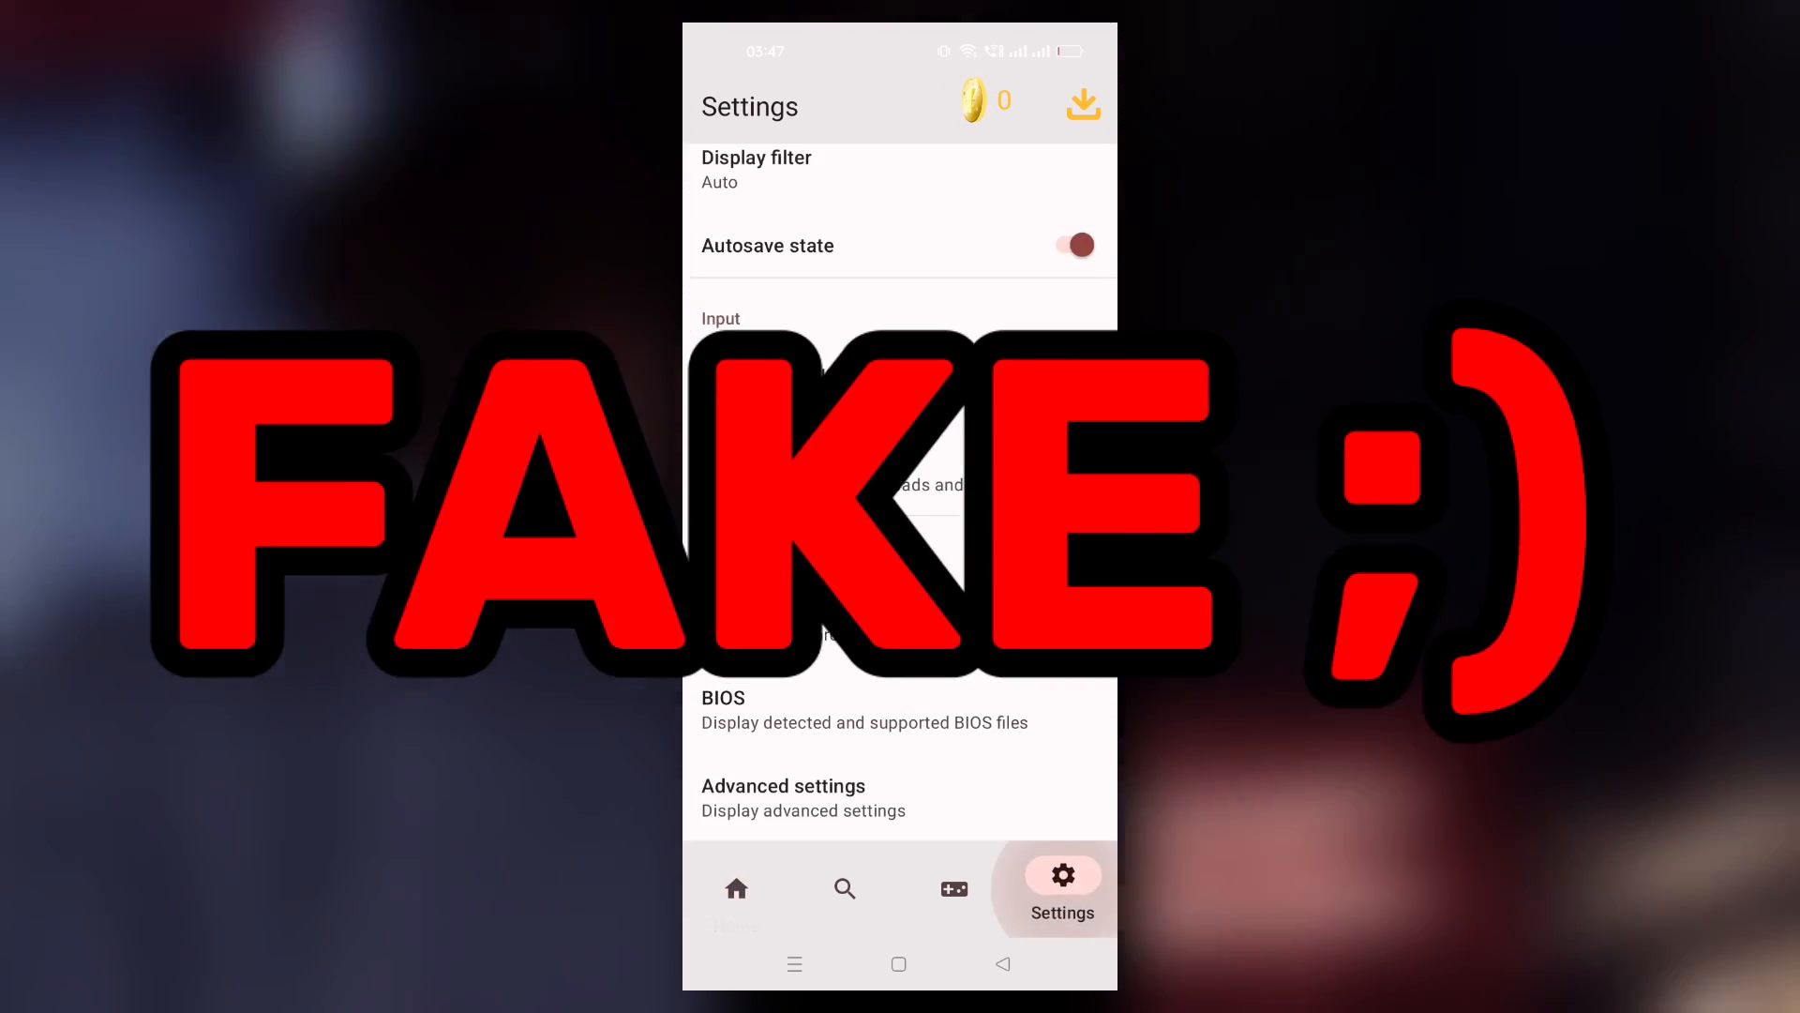
{"action": "scroll", "scroll_direction": "down", "scroll_amount": 3}
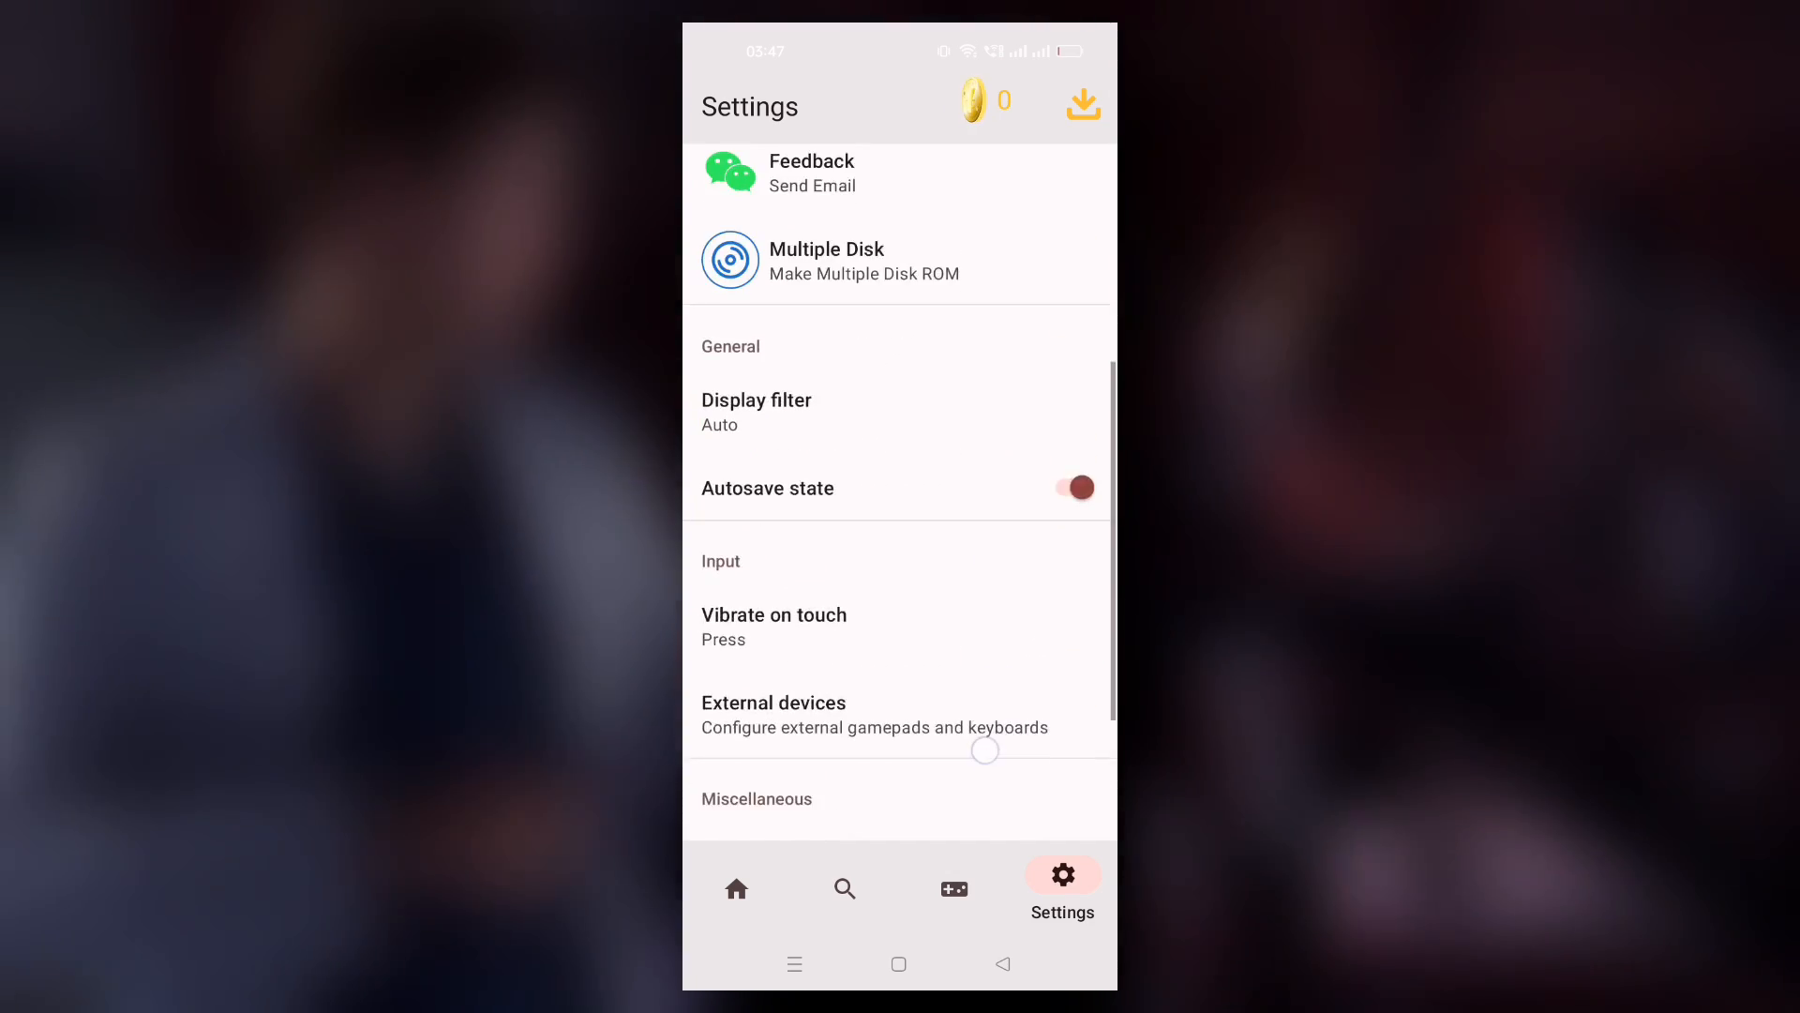
{"action": "left_click", "coordinate": [955, 887]}
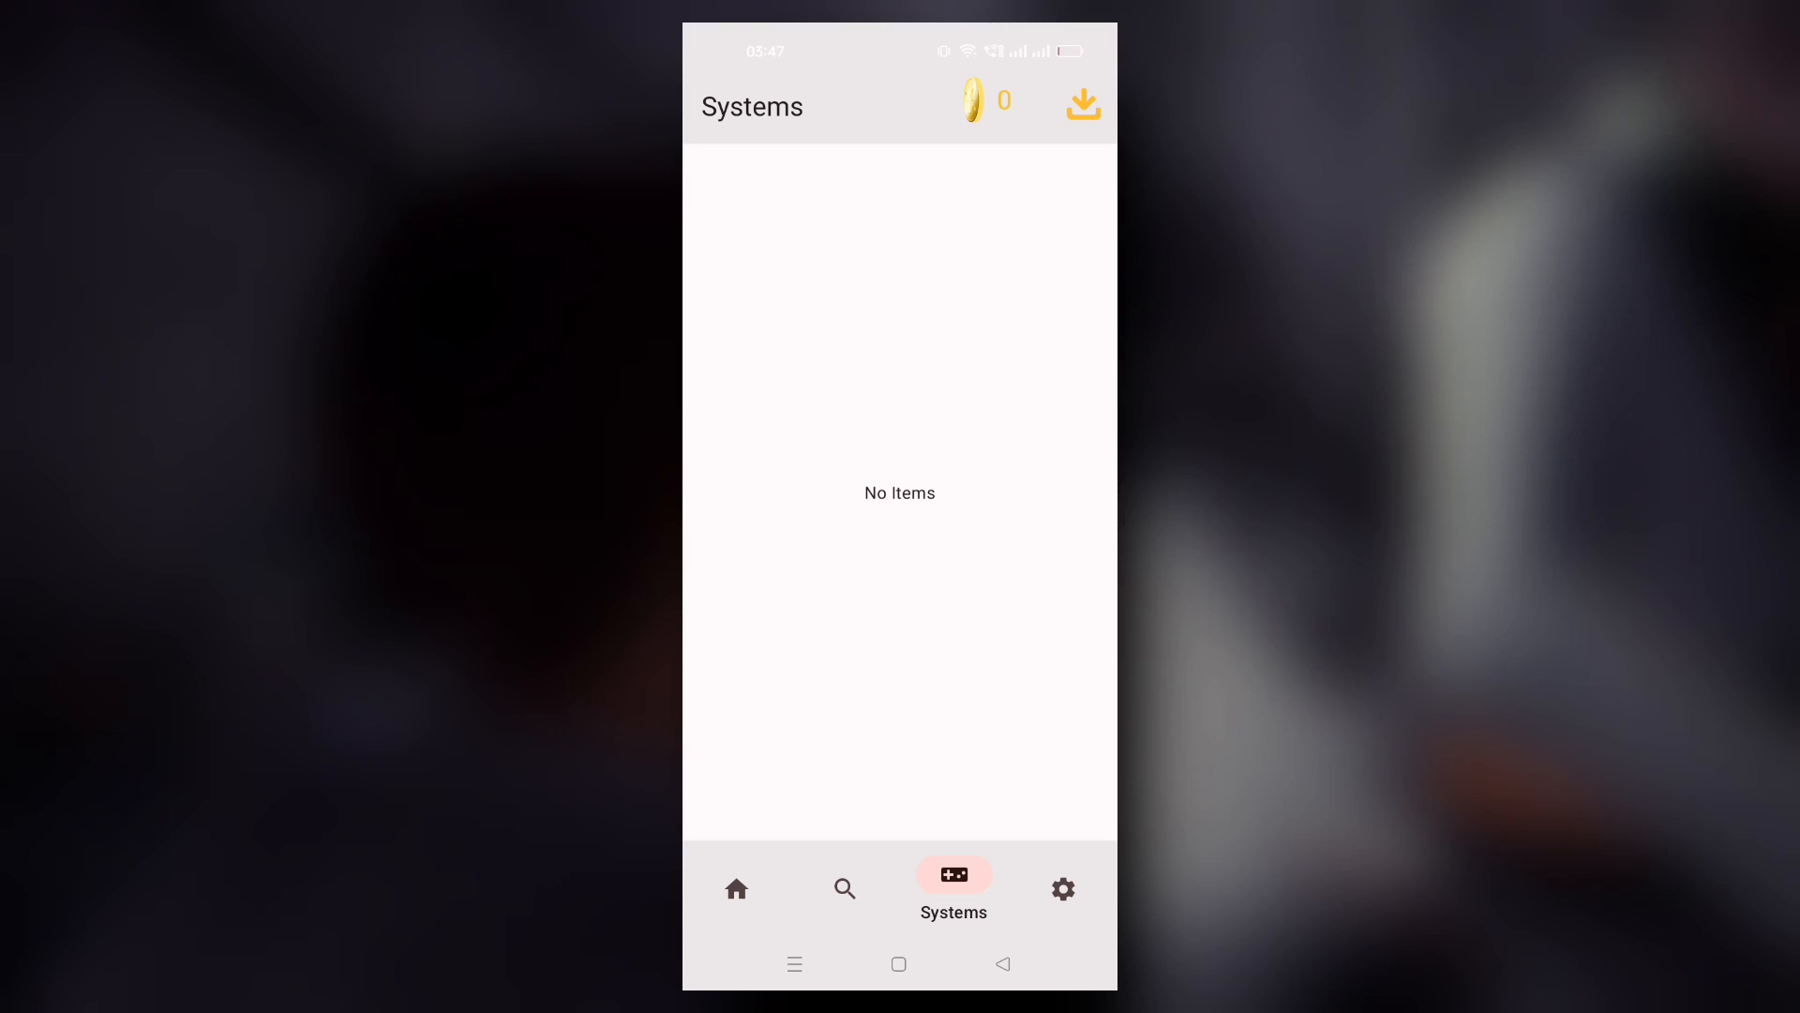
{"action": "left_click", "coordinate": [735, 887]}
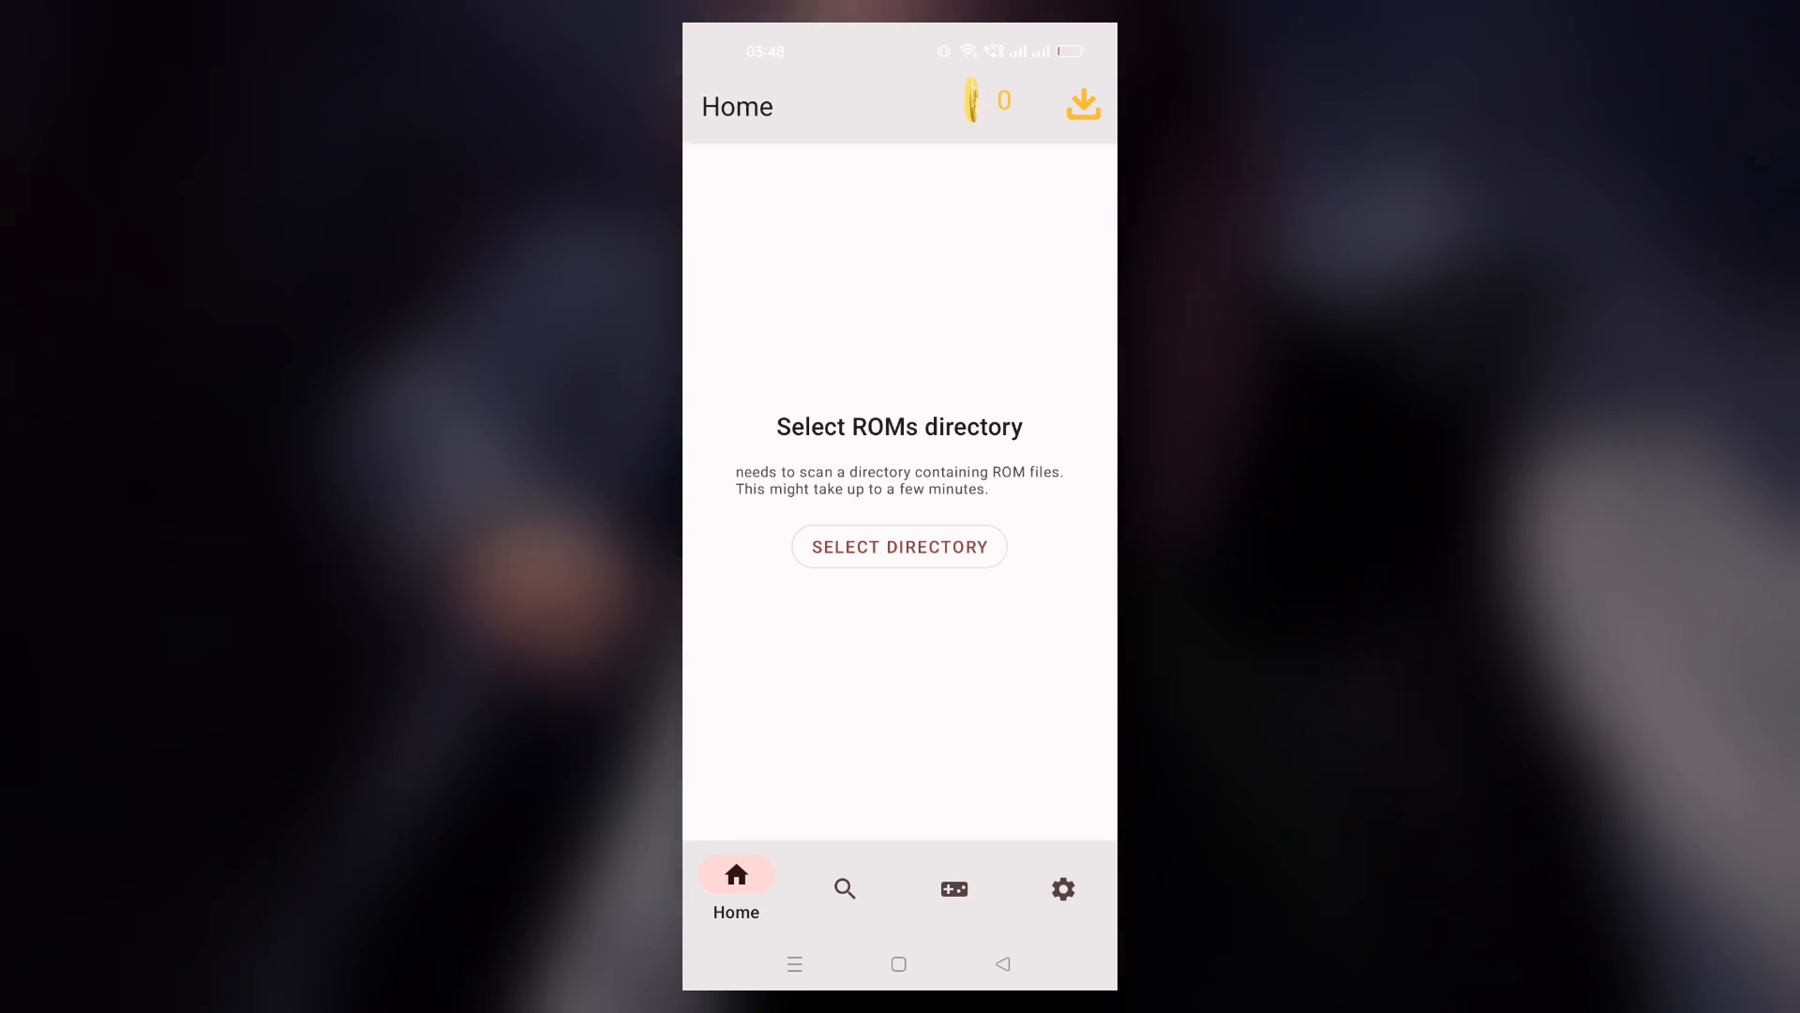
{"action": "left_click", "coordinate": [924, 551]}
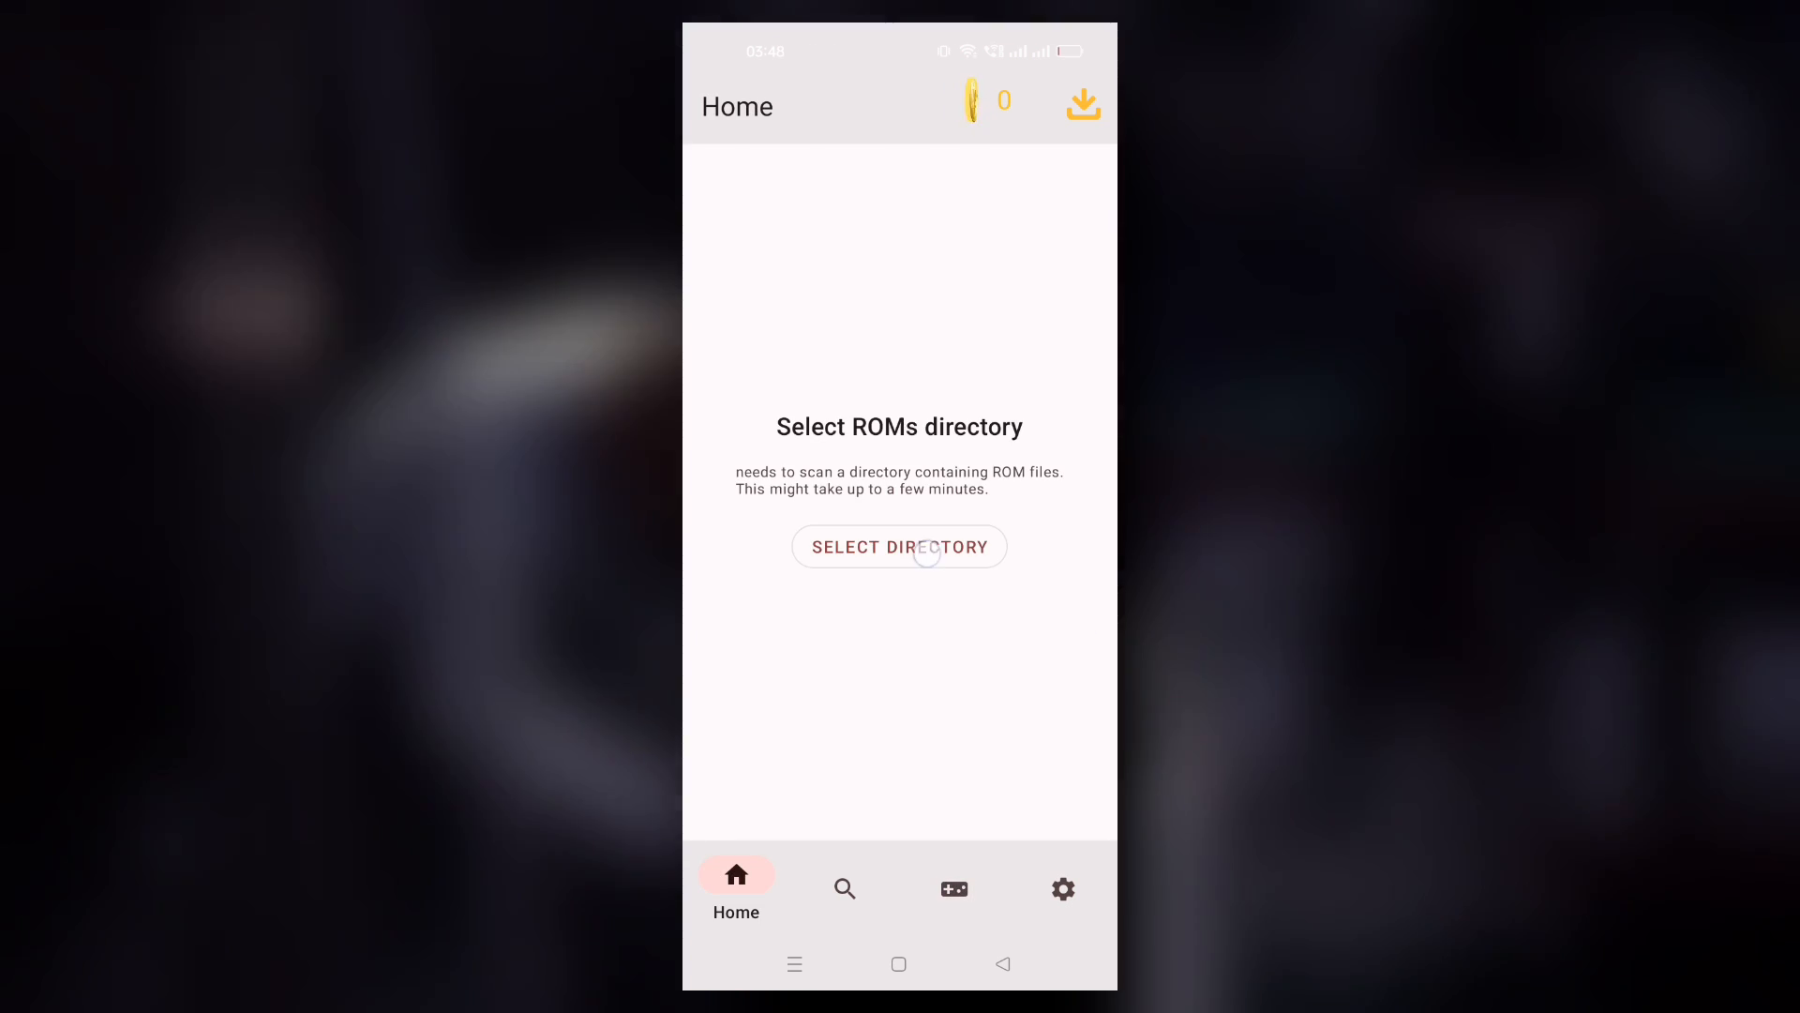
- Choose the asx2 folder as the ROMs directory and allow RPCS3 access to it
{"action": "left_click", "coordinate": [898, 546]}
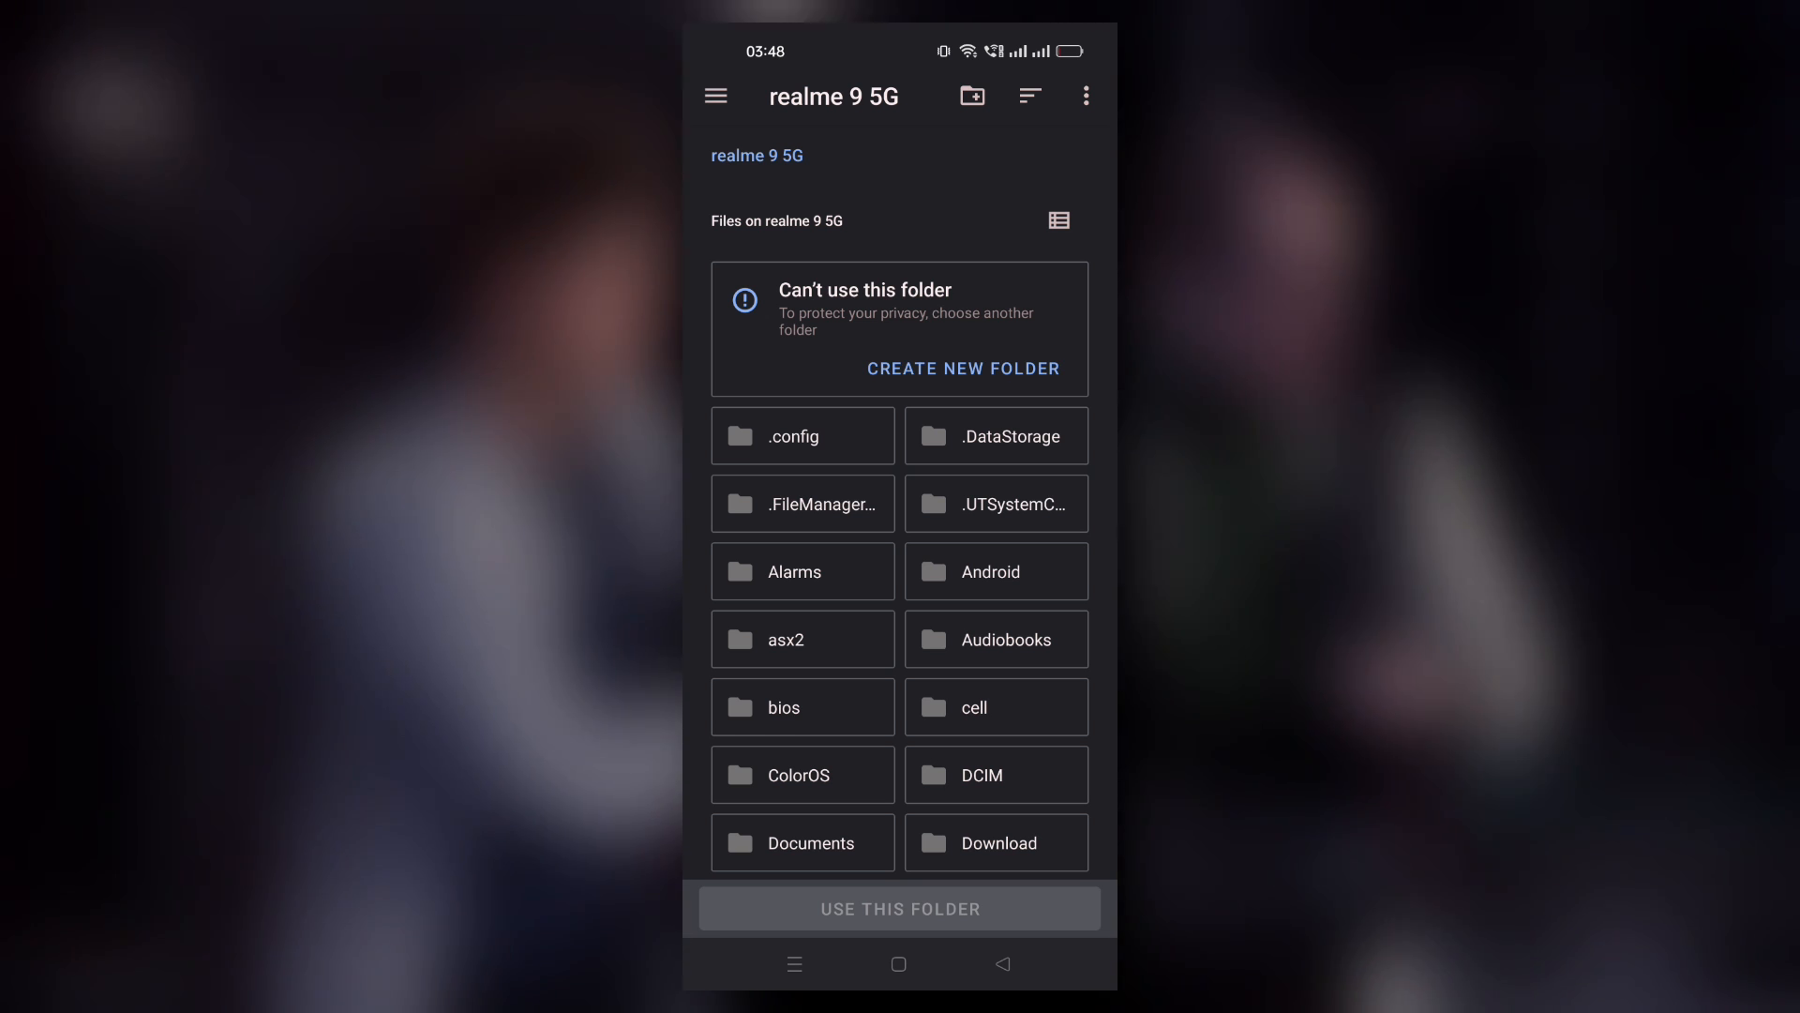
{"action": "left_click", "coordinate": [801, 638]}
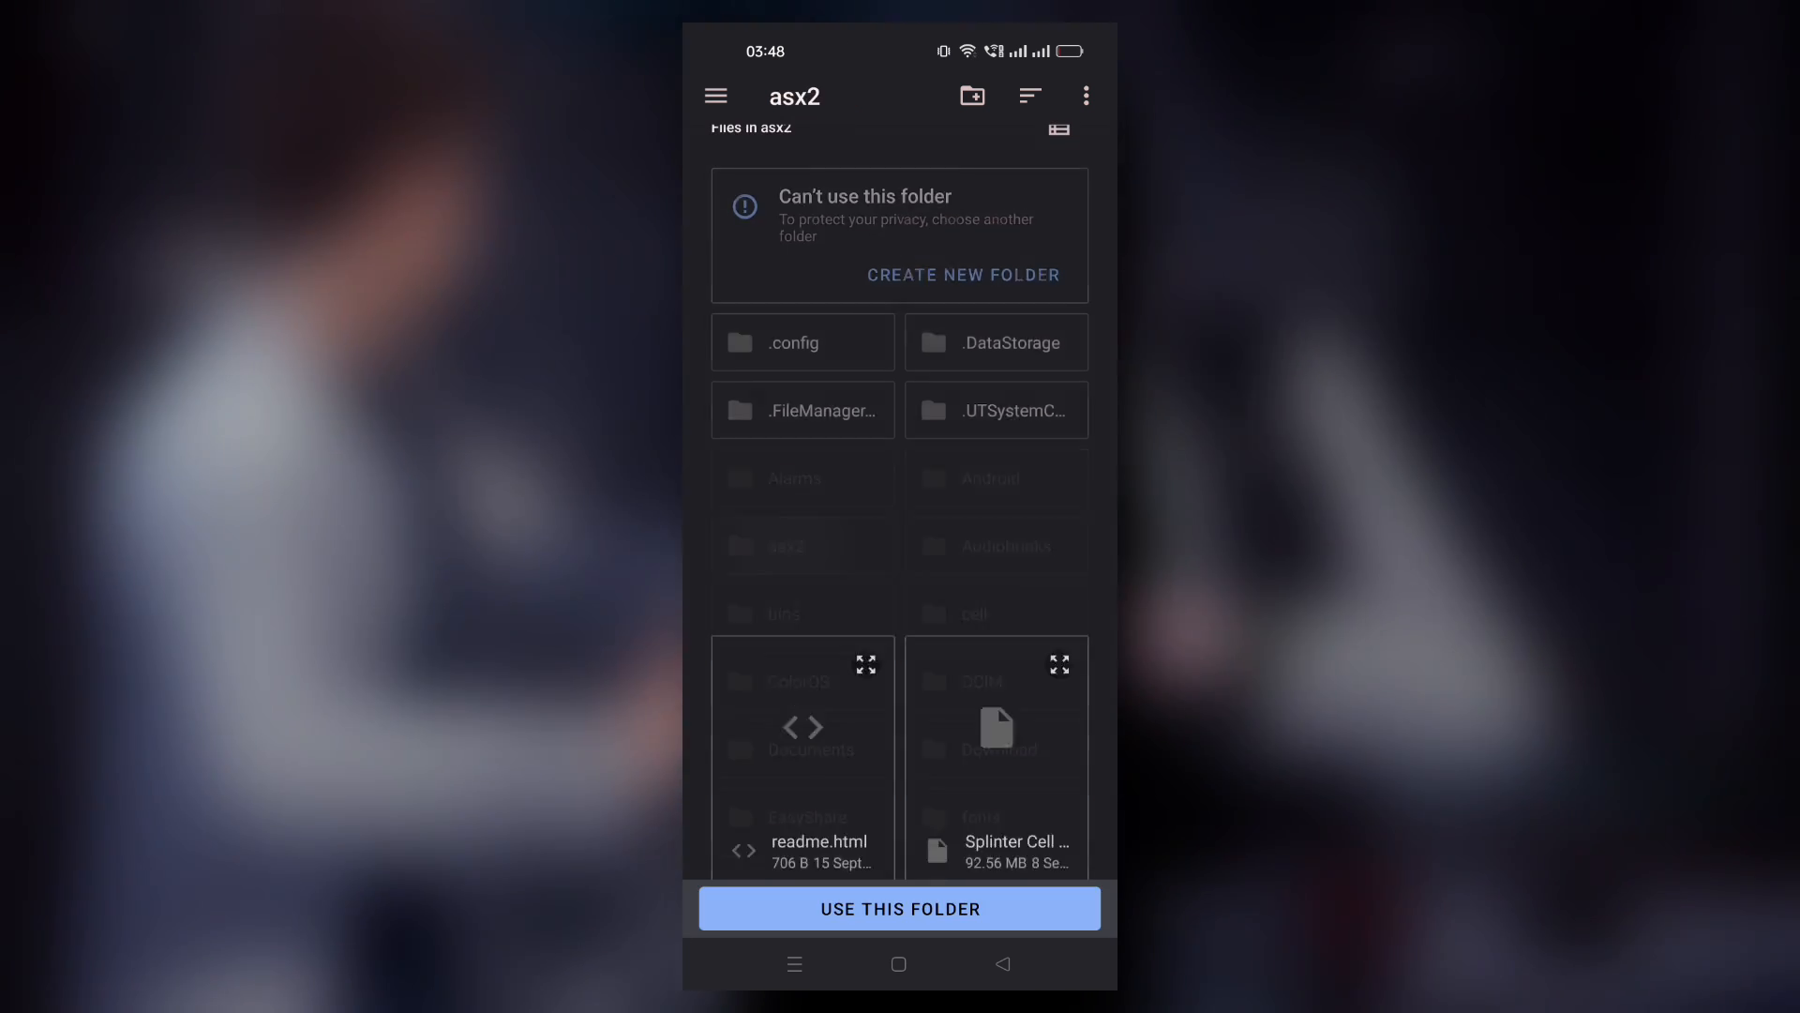
{"action": "left_click", "coordinate": [900, 907]}
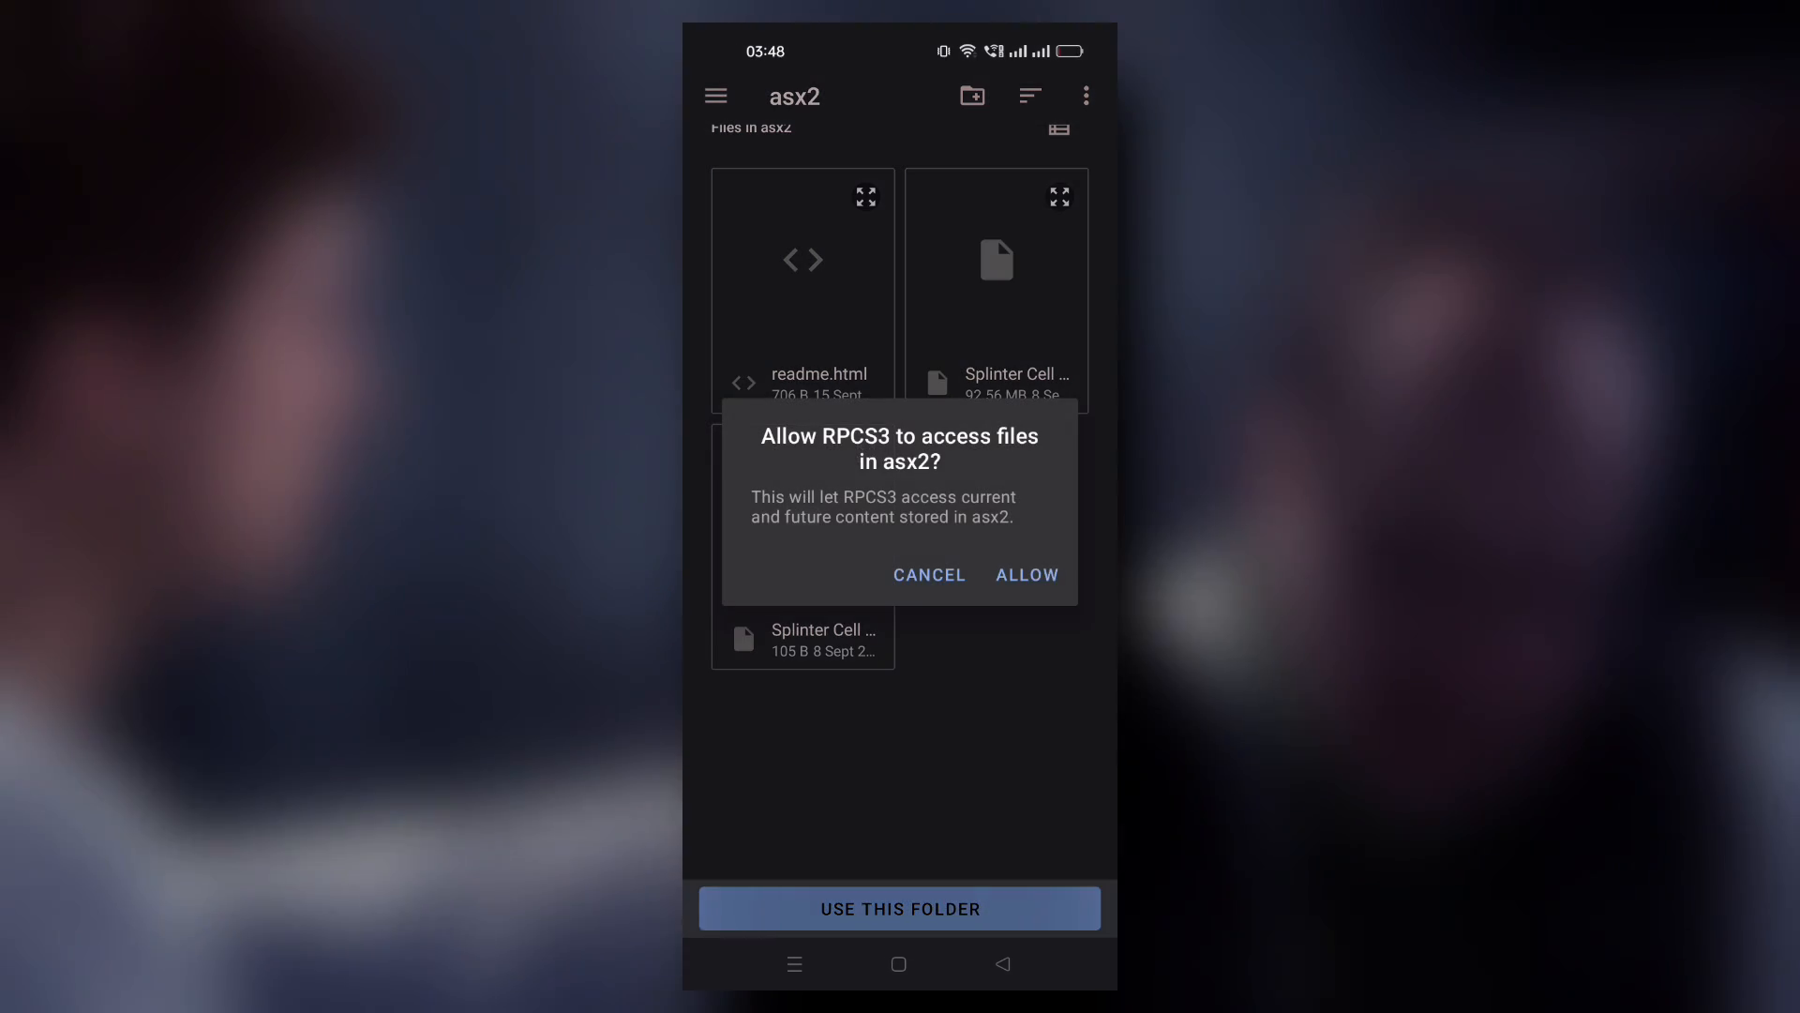
{"action": "left_click", "coordinate": [1026, 574]}
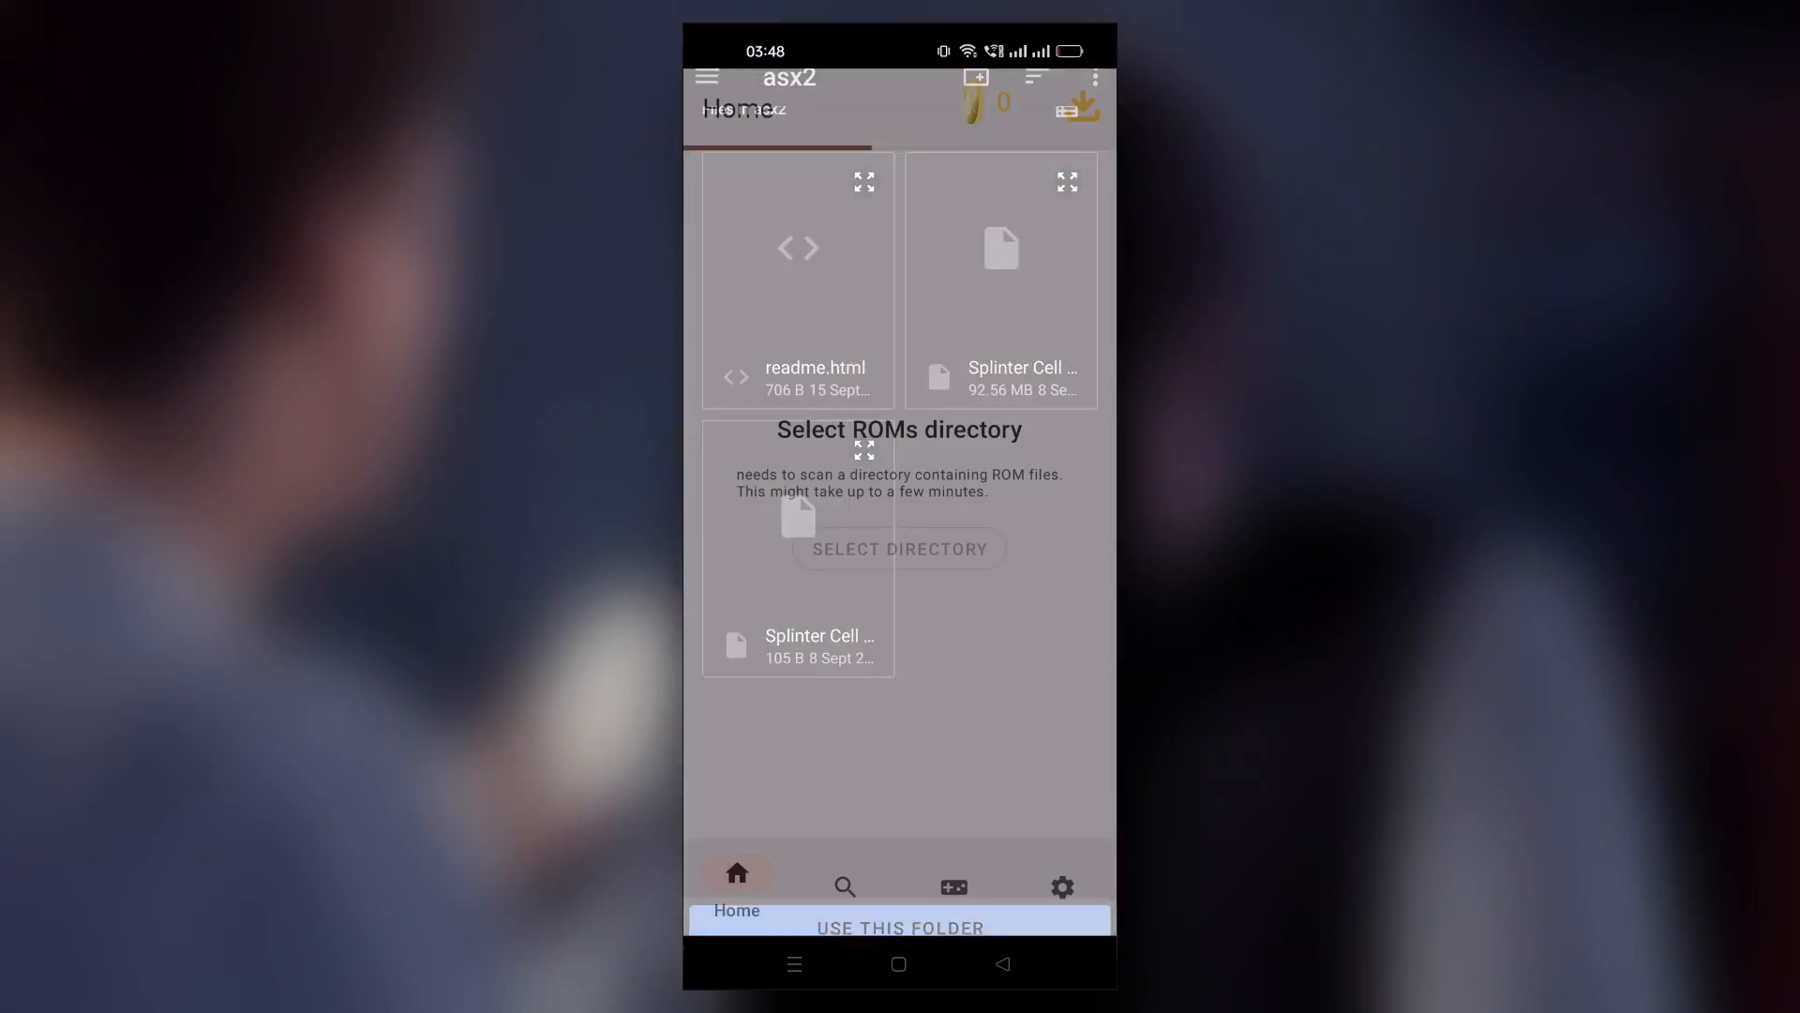